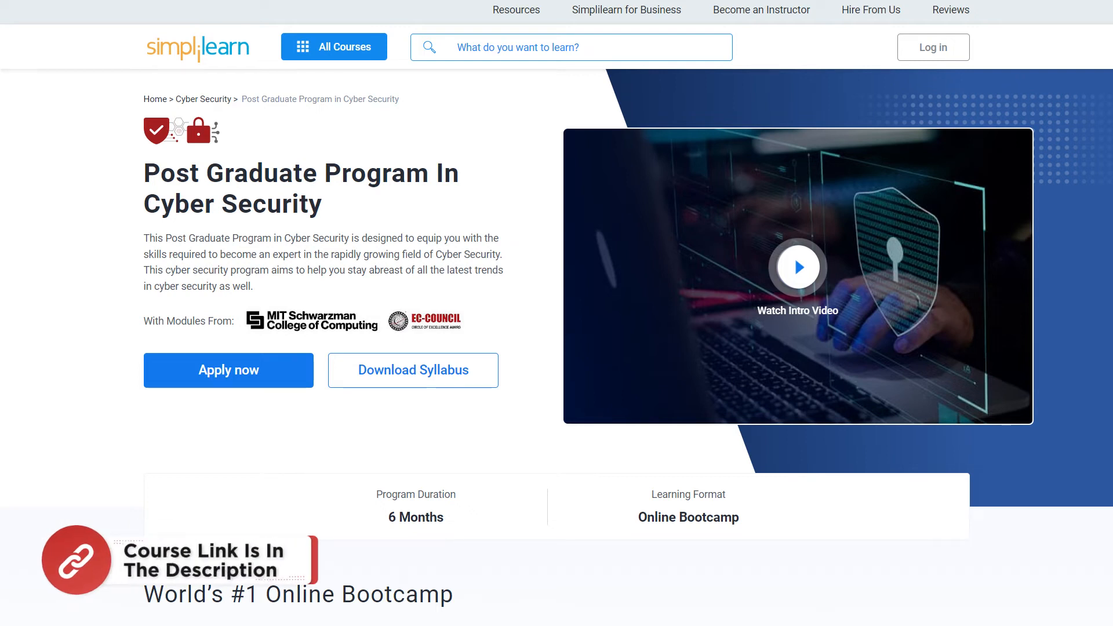
Scroll down through the Linux Mint website's home page content
{"action": "scroll", "scroll_direction": "down", "scroll_amount": 3}
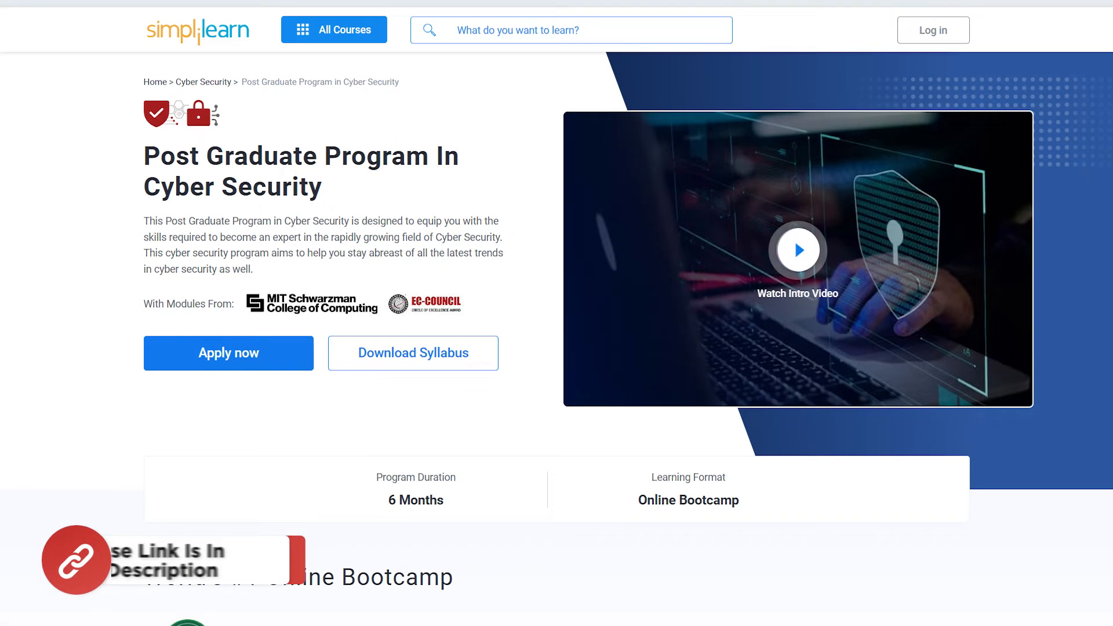
{"action": "scroll", "scroll_direction": "down", "scroll_amount": 3}
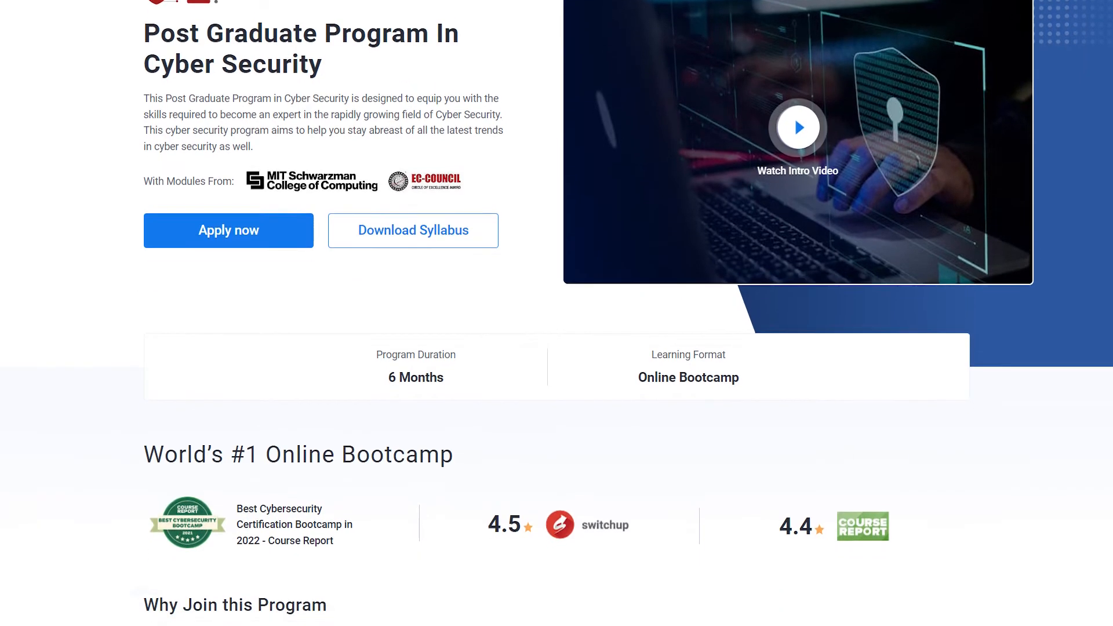
{"action": "scroll", "scroll_direction": "down", "scroll_amount": 3}
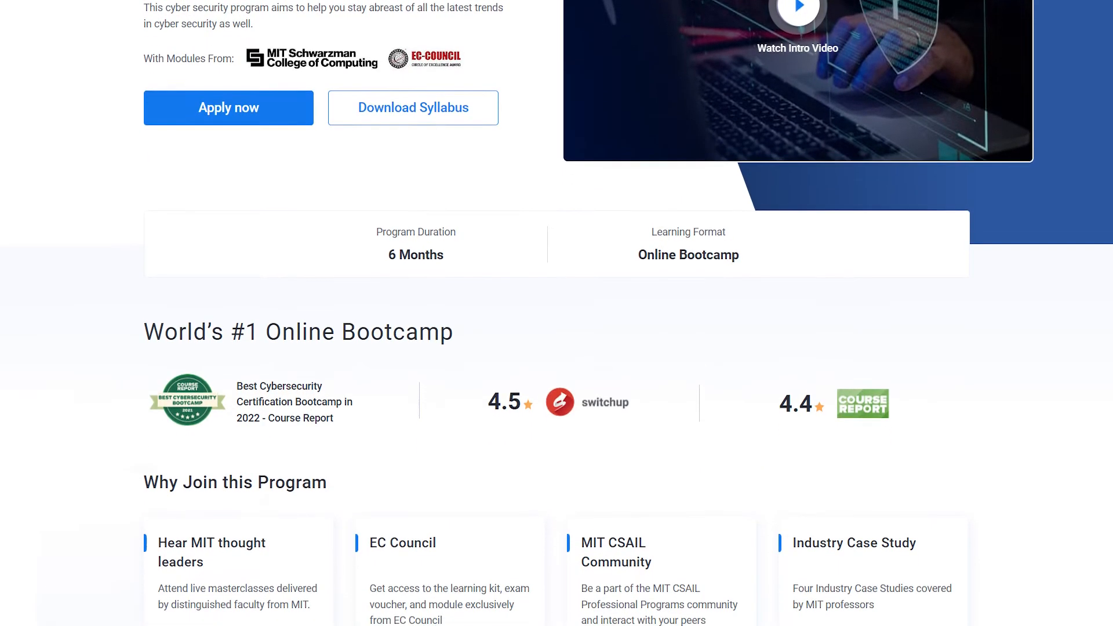
{"action": "scroll", "scroll_direction": "down", "scroll_amount": 3}
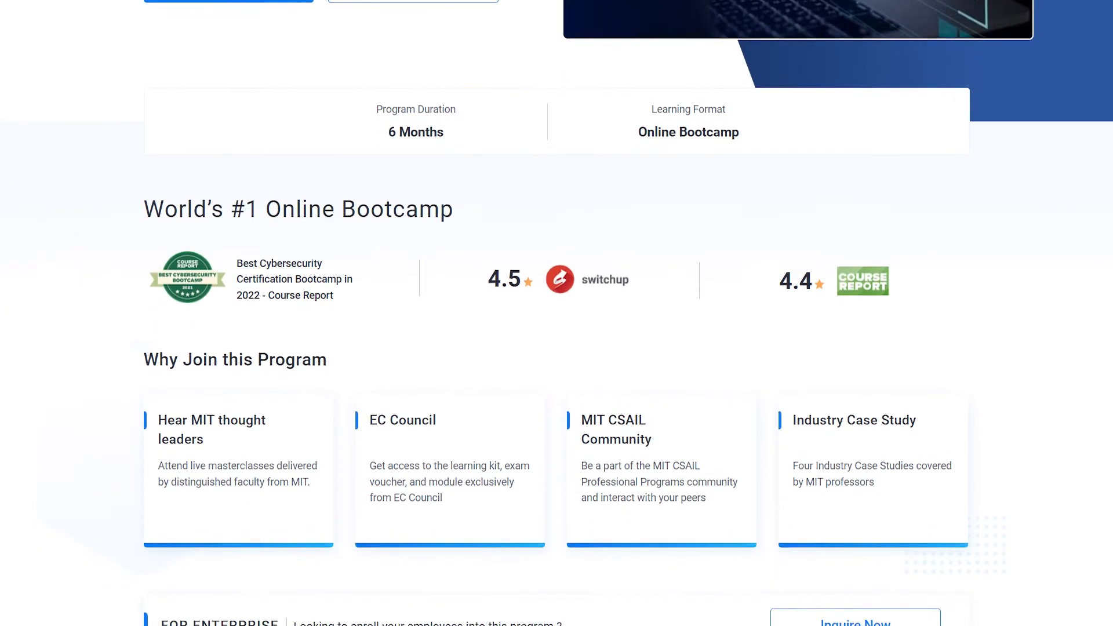
{"action": "scroll", "scroll_direction": "down", "scroll_amount": 3}
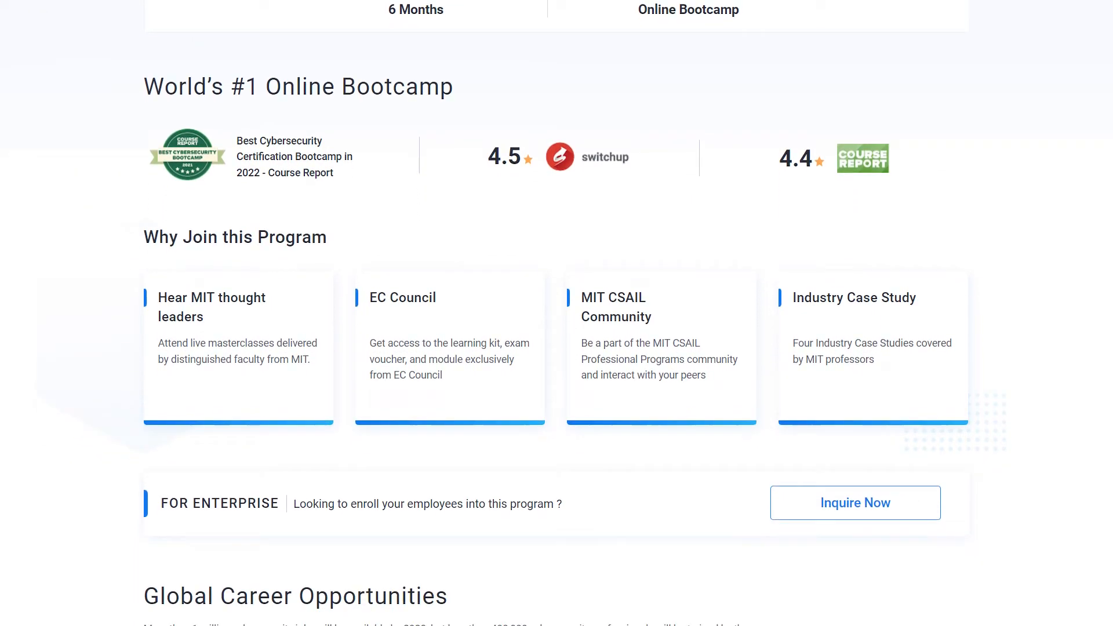
{"action": "scroll", "scroll_direction": "down", "scroll_amount": 3}
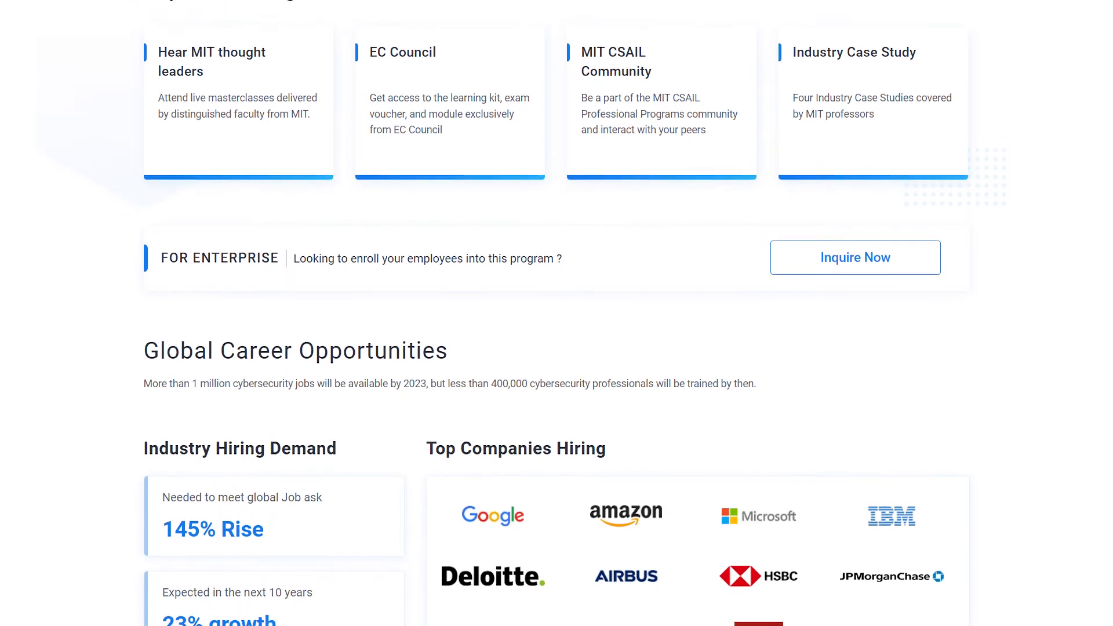
{"action": "scroll", "scroll_direction": "down", "scroll_amount": 3}
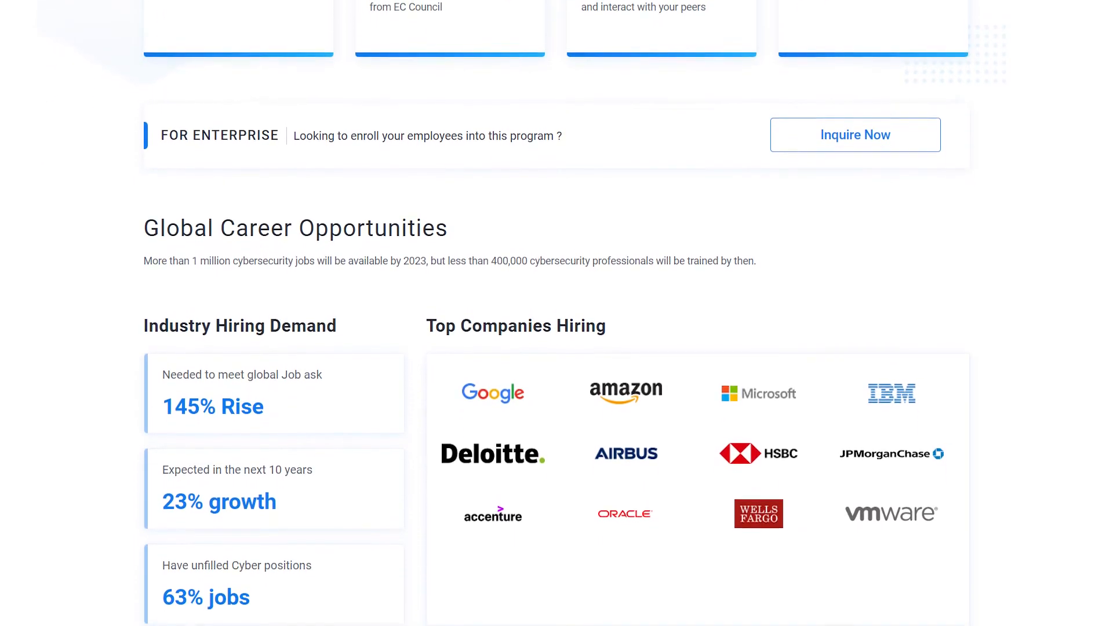
{"action": "scroll", "scroll_direction": "down", "scroll_amount": 3}
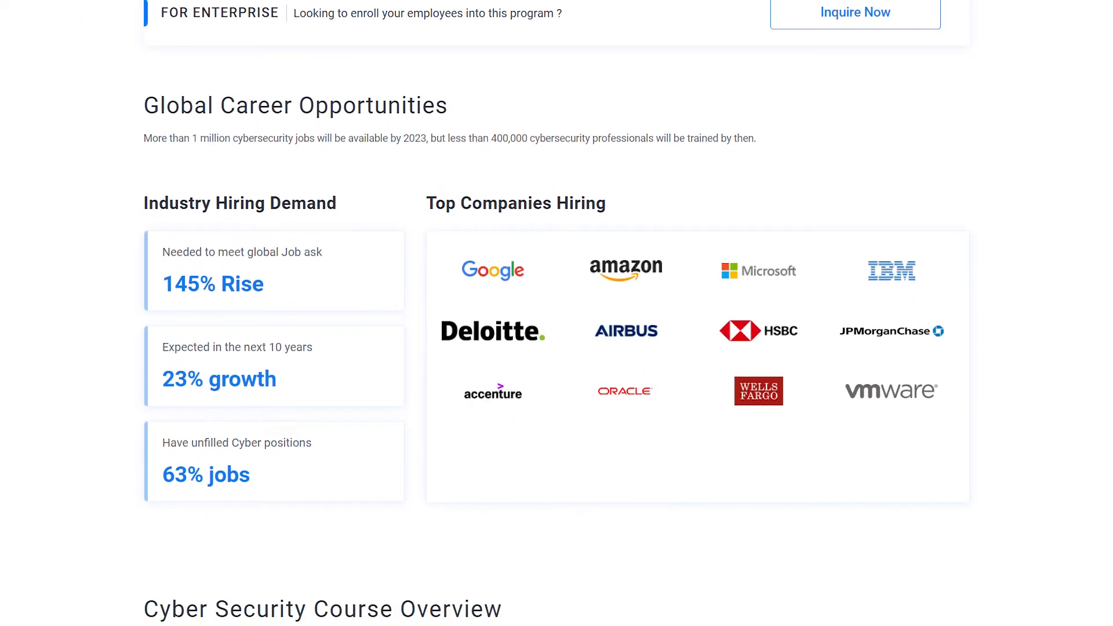
{"action": "scroll", "scroll_direction": "down", "scroll_amount": 3}
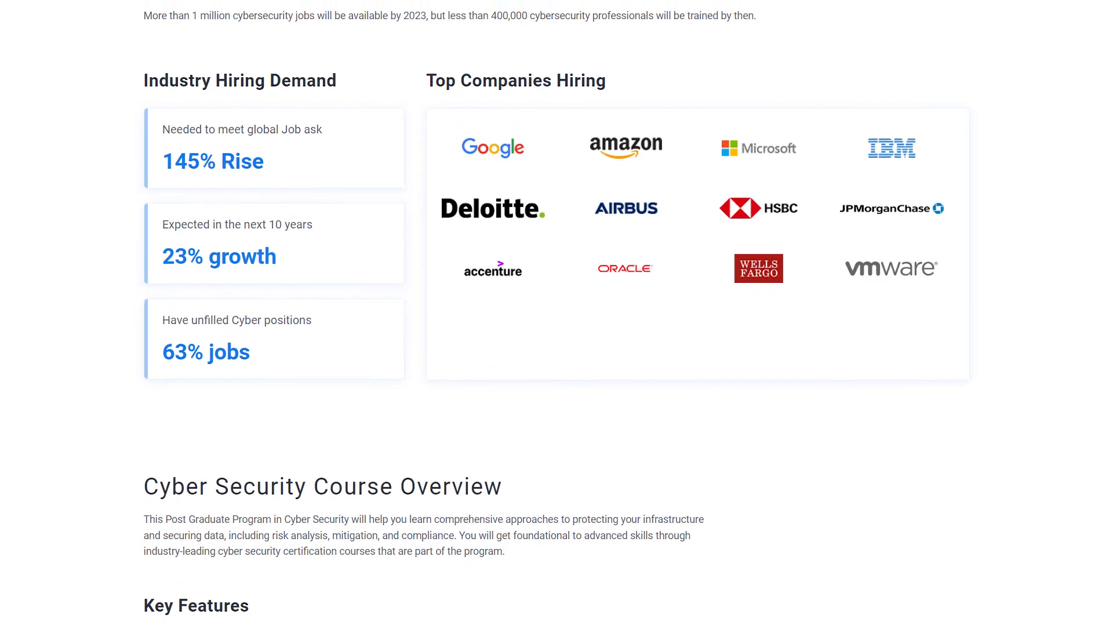
{"action": "scroll", "scroll_direction": "down", "scroll_amount": 3}
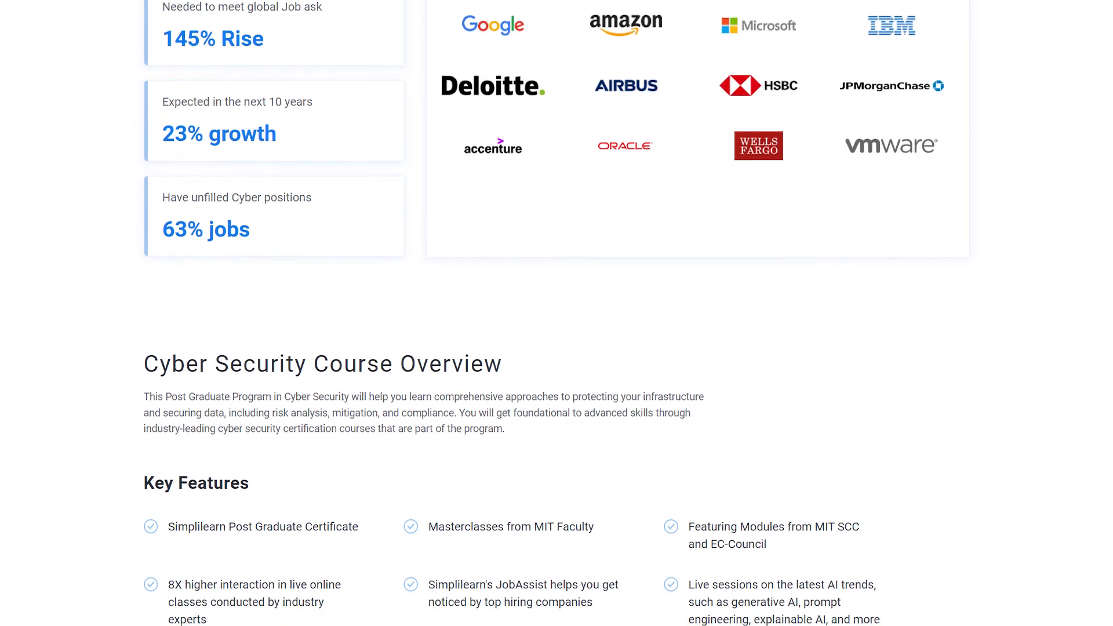
{"action": "scroll", "scroll_direction": "down", "scroll_amount": 3}
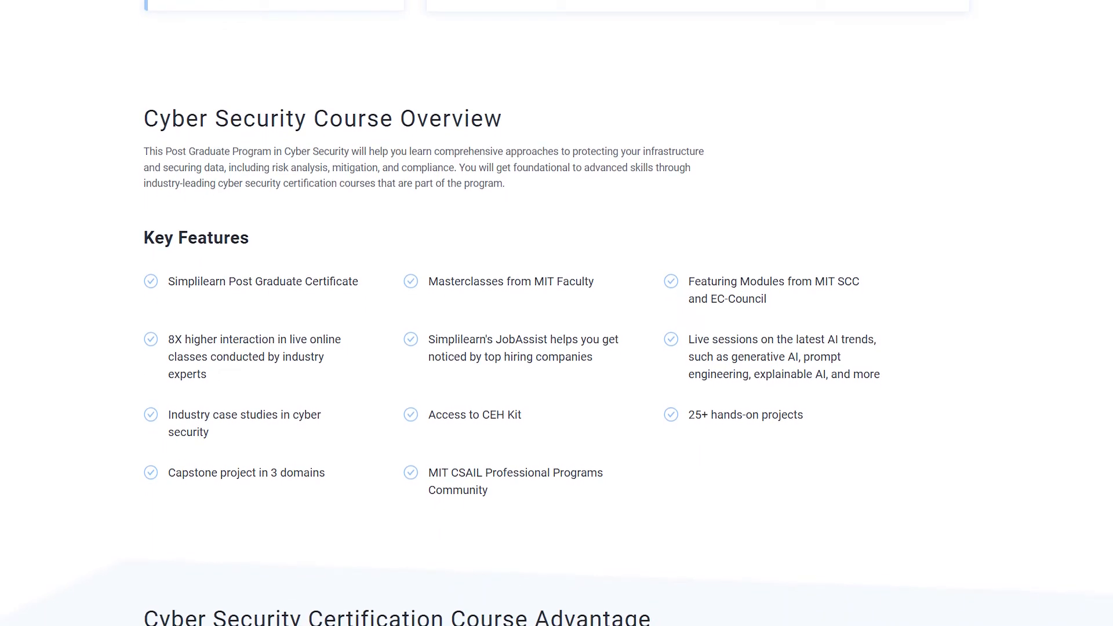
{"action": "scroll", "scroll_direction": "down", "scroll_amount": 3}
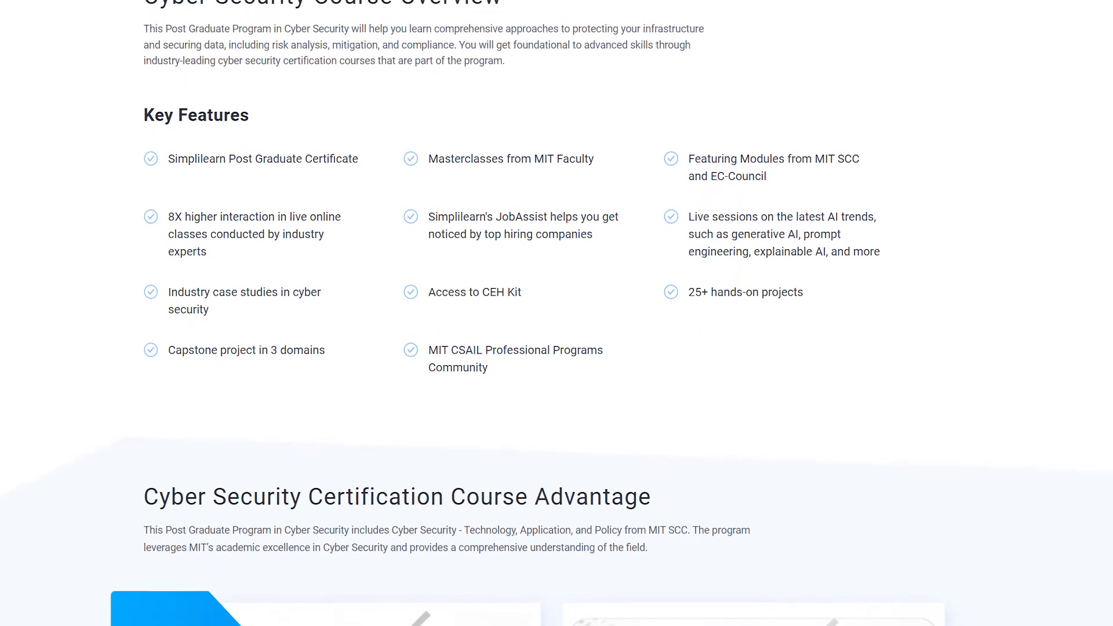
{"action": "scroll", "scroll_direction": "down", "scroll_amount": 3}
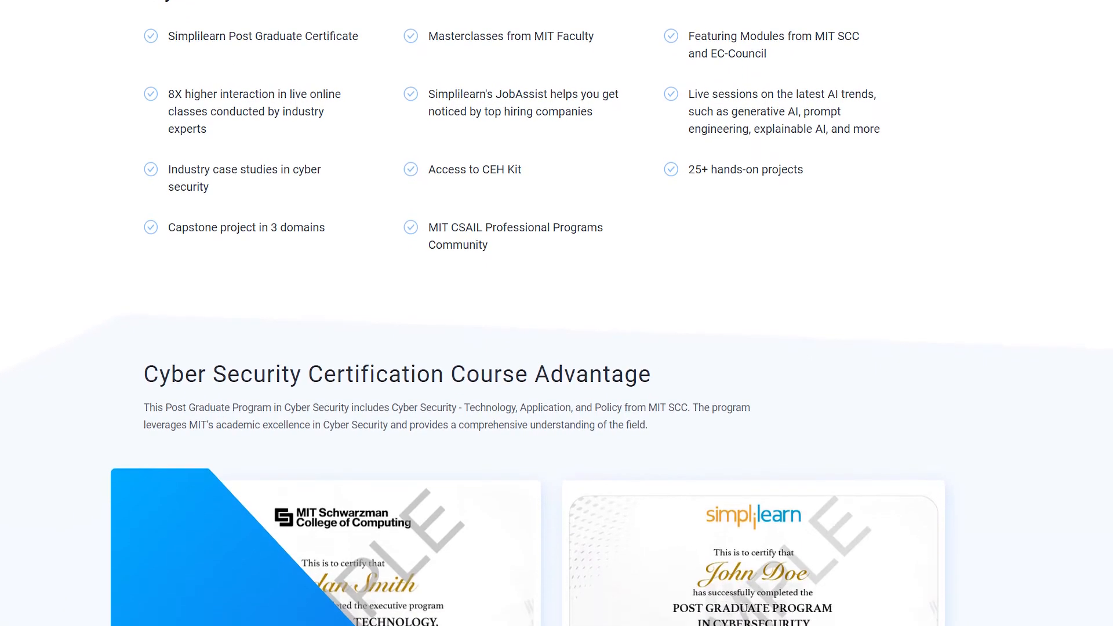
{"action": "scroll", "scroll_direction": "down", "scroll_amount": 3}
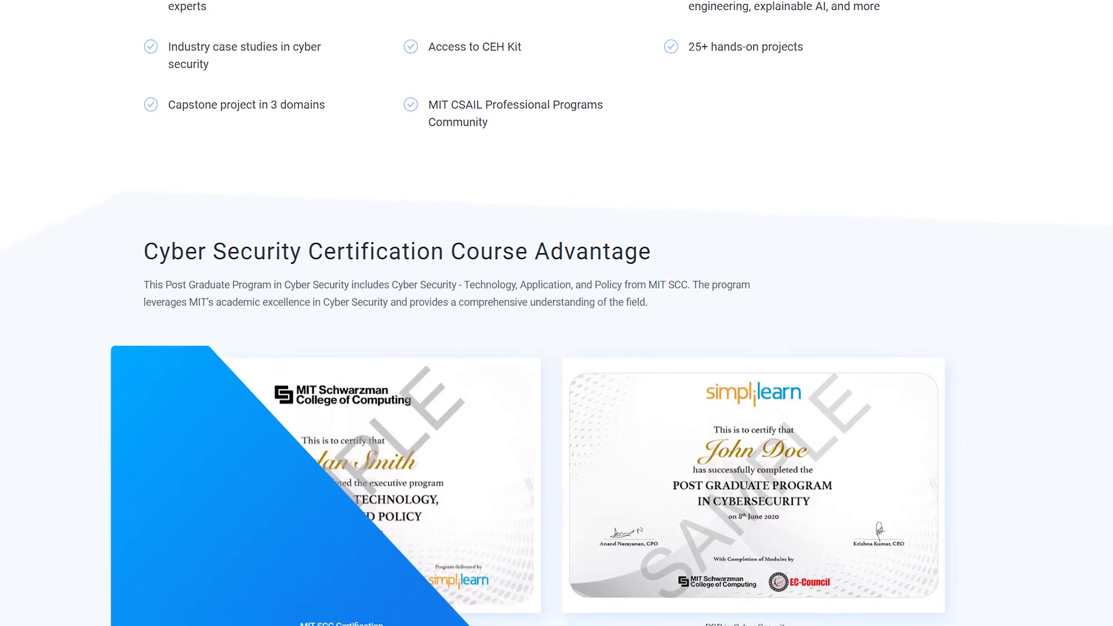
{"action": "scroll", "scroll_direction": "down", "scroll_amount": 3}
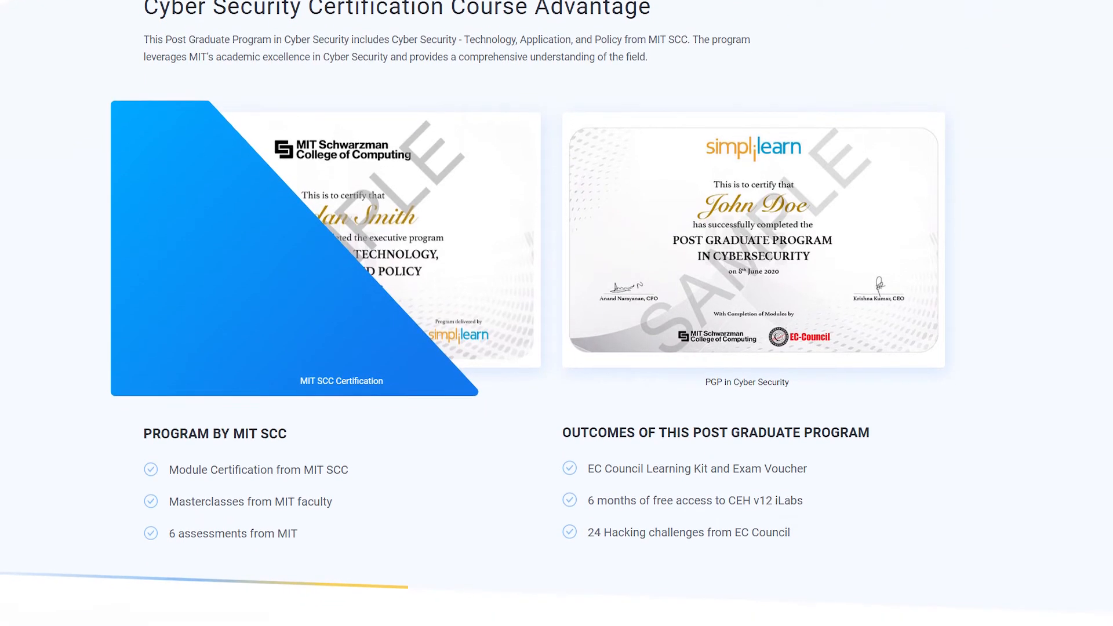
{"action": "scroll", "scroll_direction": "down", "scroll_amount": 3}
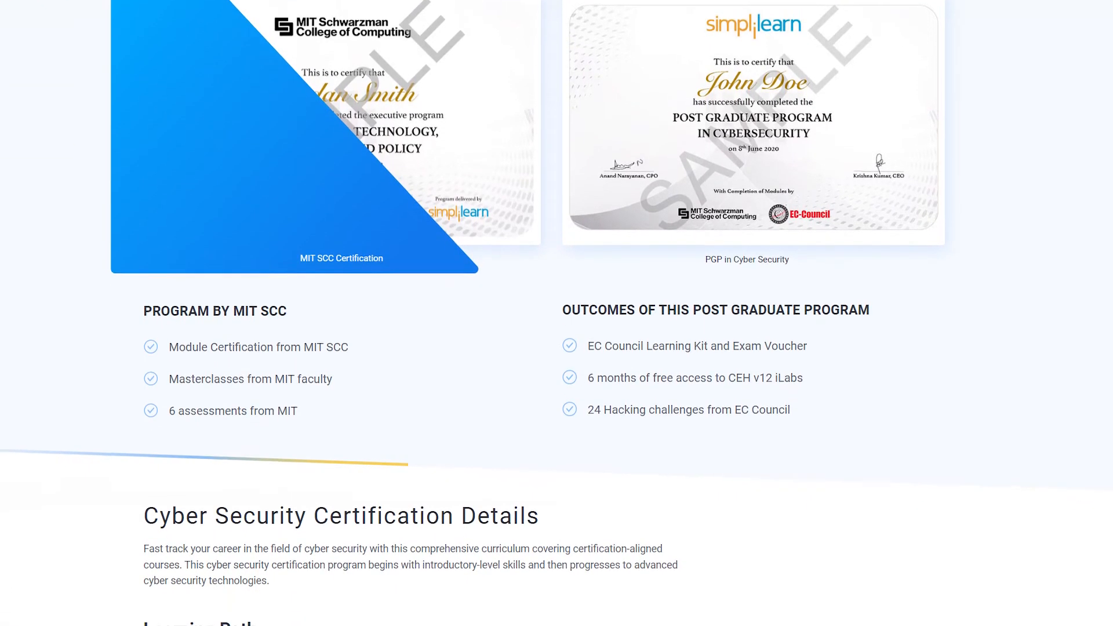
{"action": "scroll", "scroll_direction": "down", "scroll_amount": 3}
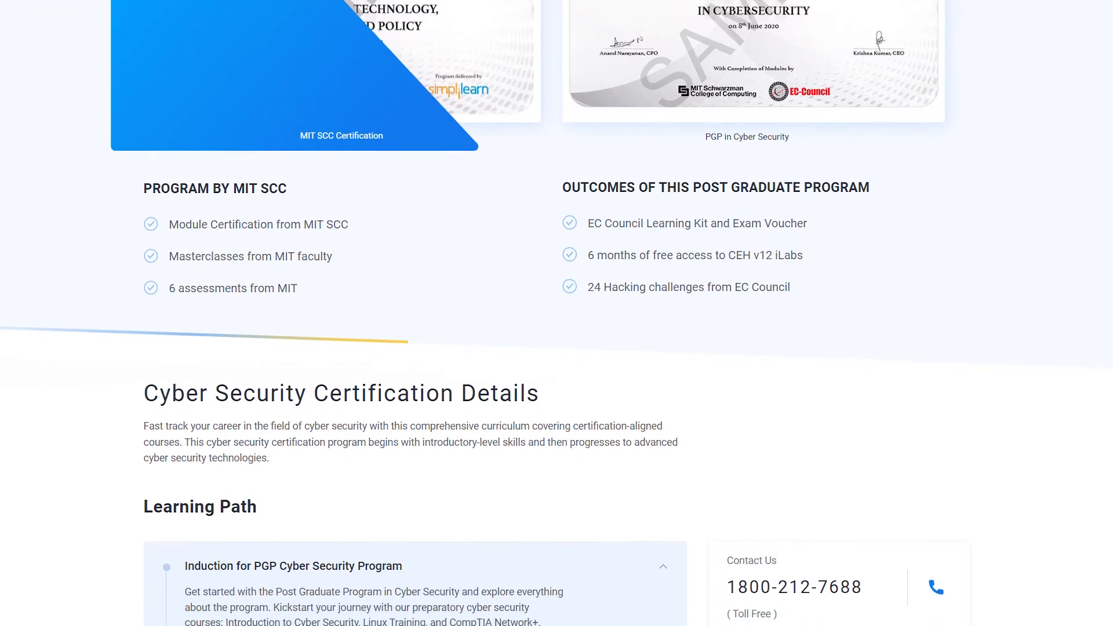
{"action": "scroll", "scroll_direction": "down", "scroll_amount": 3}
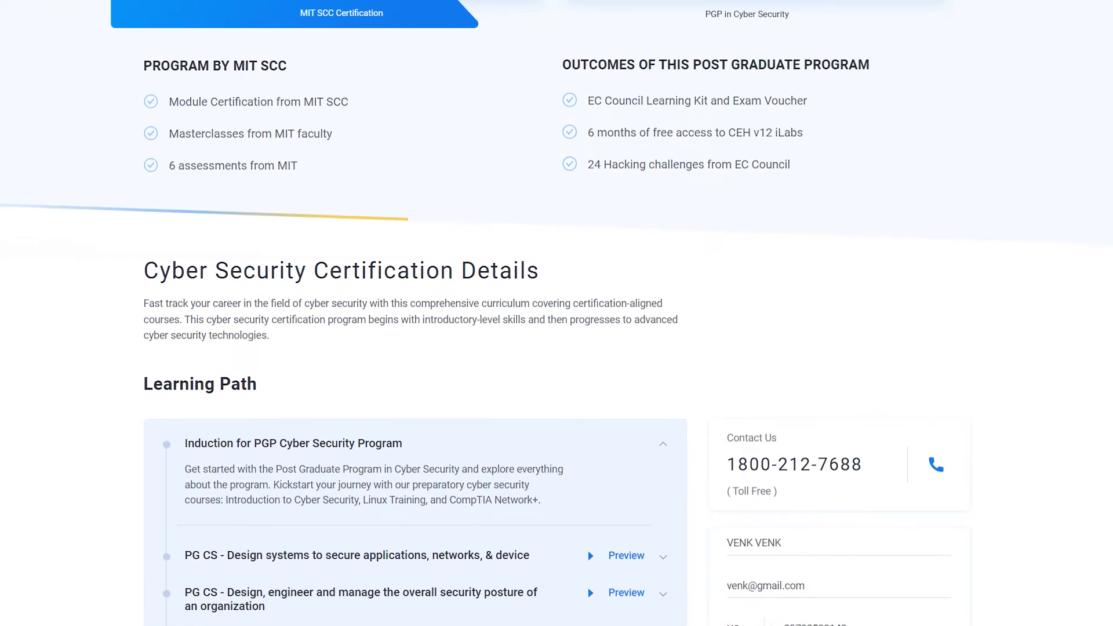
{"action": "scroll", "scroll_direction": "down", "scroll_amount": 3}
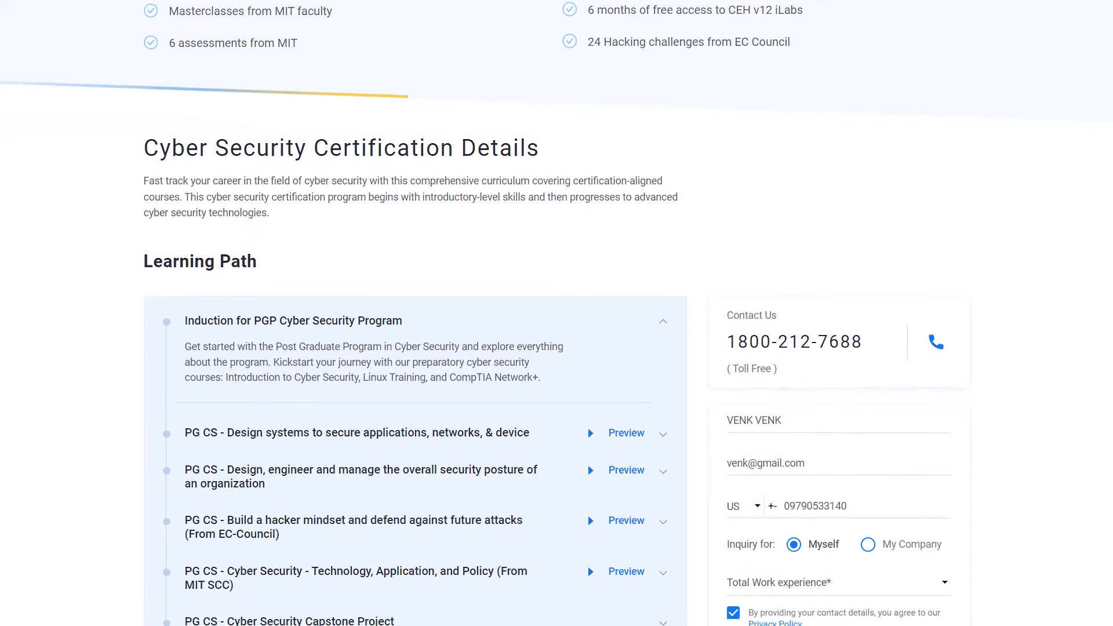
{"action": "scroll", "scroll_direction": "down", "scroll_amount": 3}
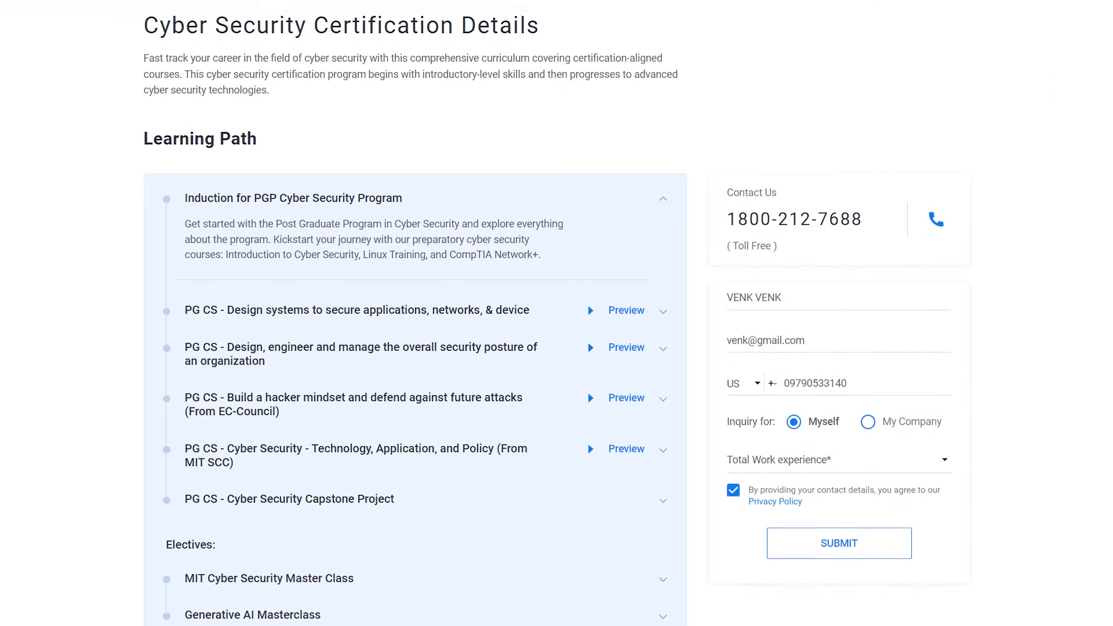
{"action": "scroll", "scroll_direction": "down", "scroll_amount": 3}
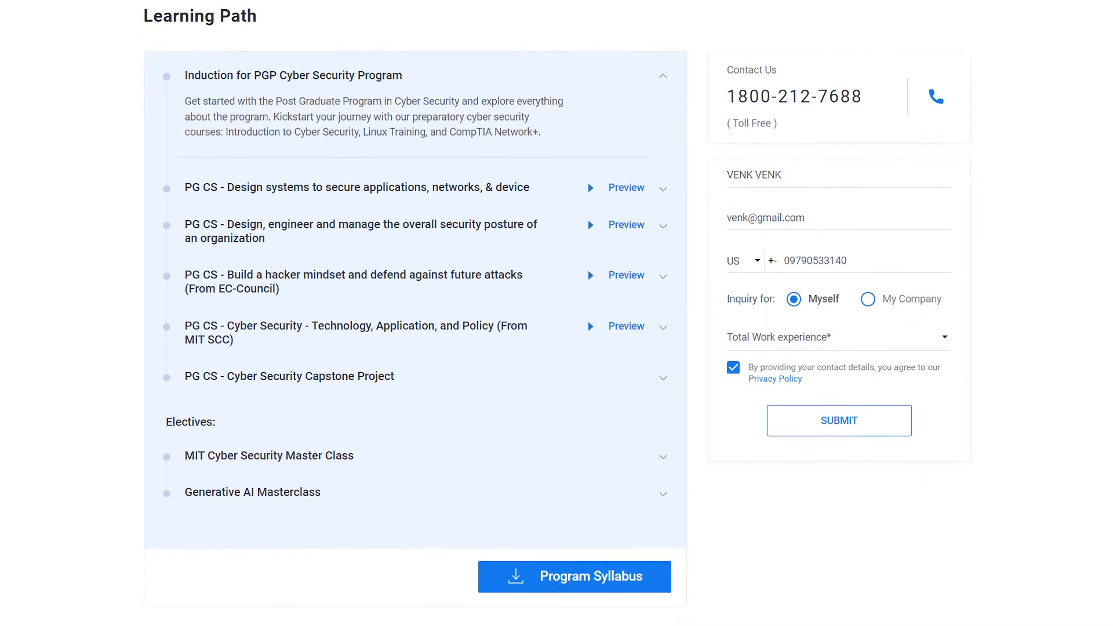
{"action": "scroll", "scroll_direction": "down", "scroll_amount": 3}
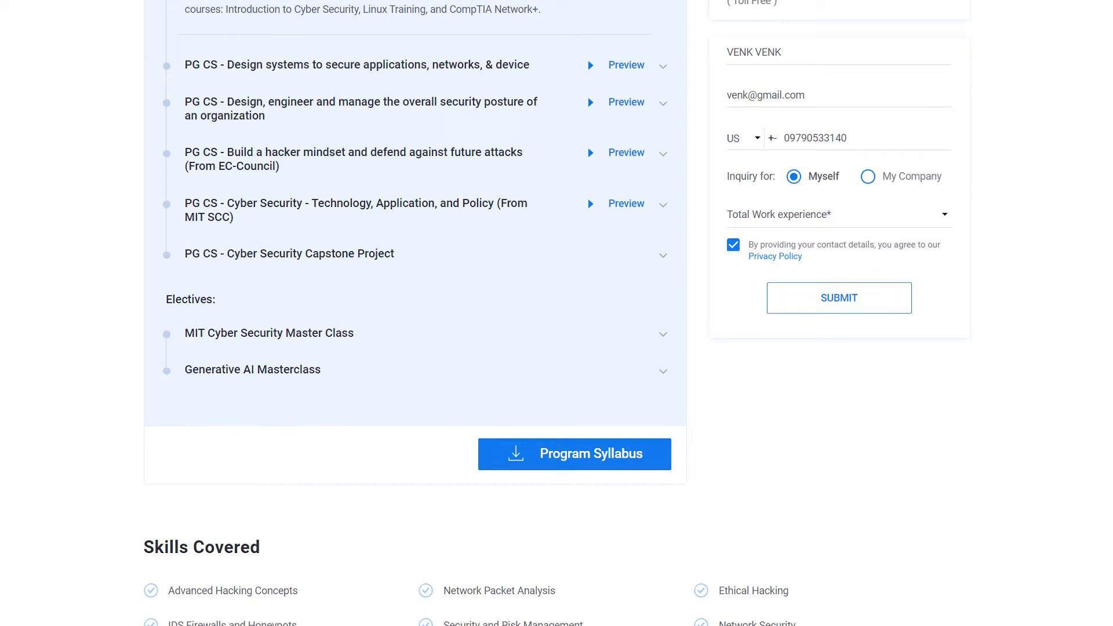
{"action": "scroll", "scroll_direction": "down", "scroll_amount": 3}
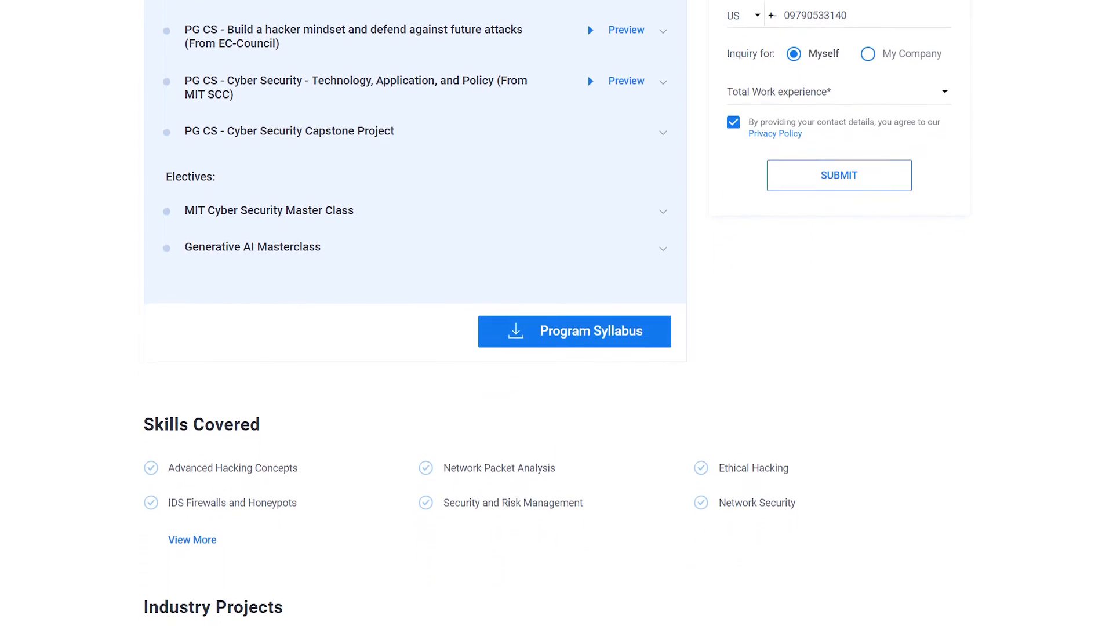
{"action": "scroll", "scroll_direction": "down", "scroll_amount": 3}
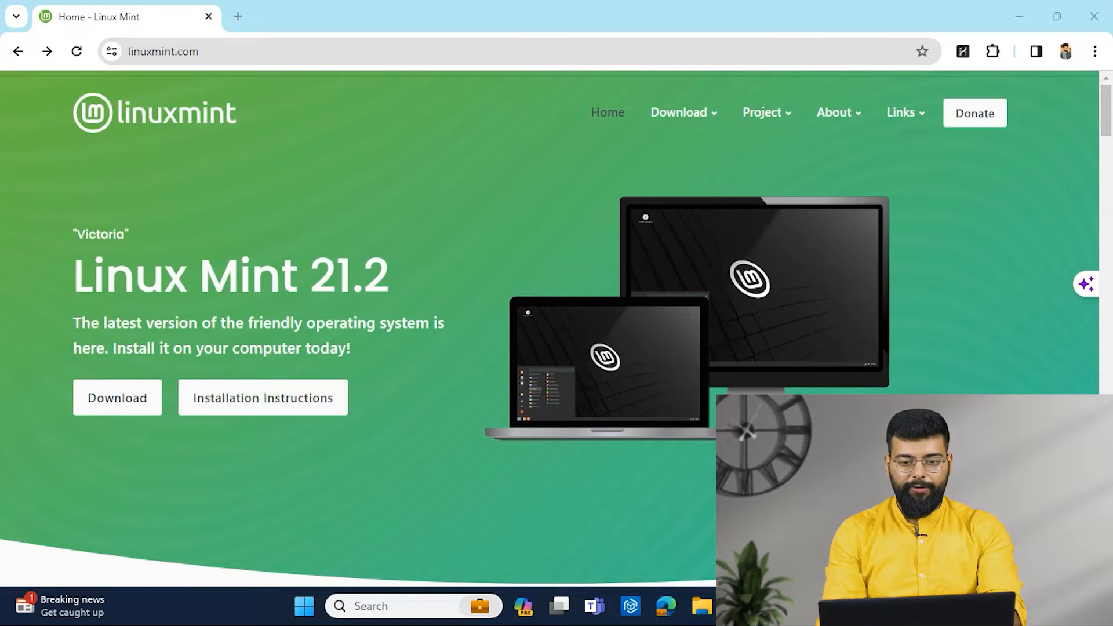
{"action": "mouse_move", "coordinate": [262, 397]}
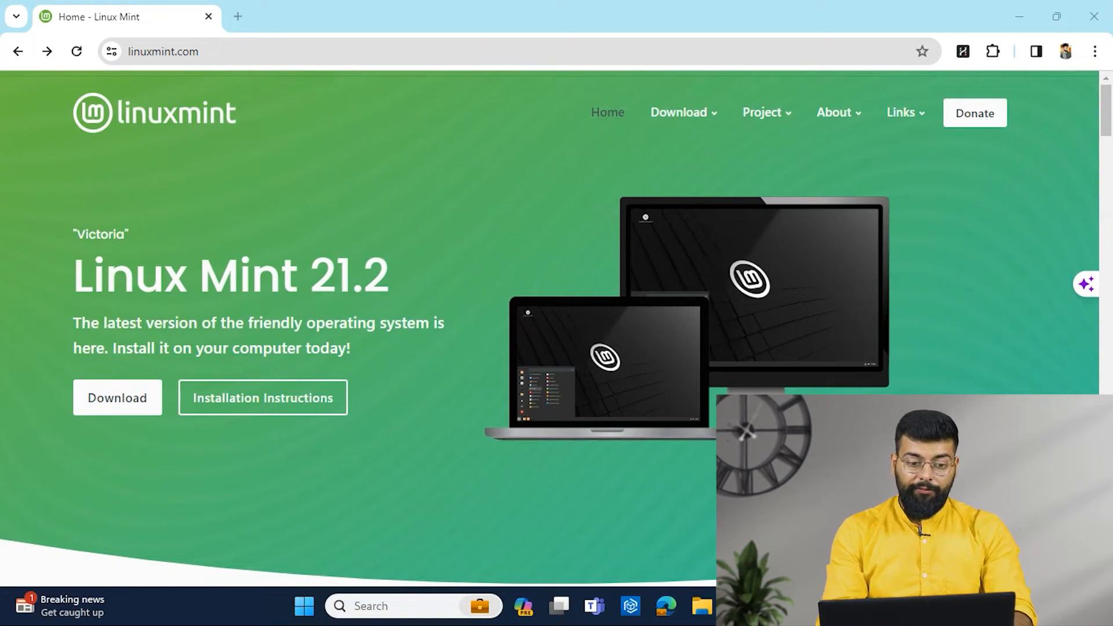
Go to the Linux Mint 21.2 download page and look over the Cinnamon and MATE editions
{"action": "left_click", "coordinate": [117, 397]}
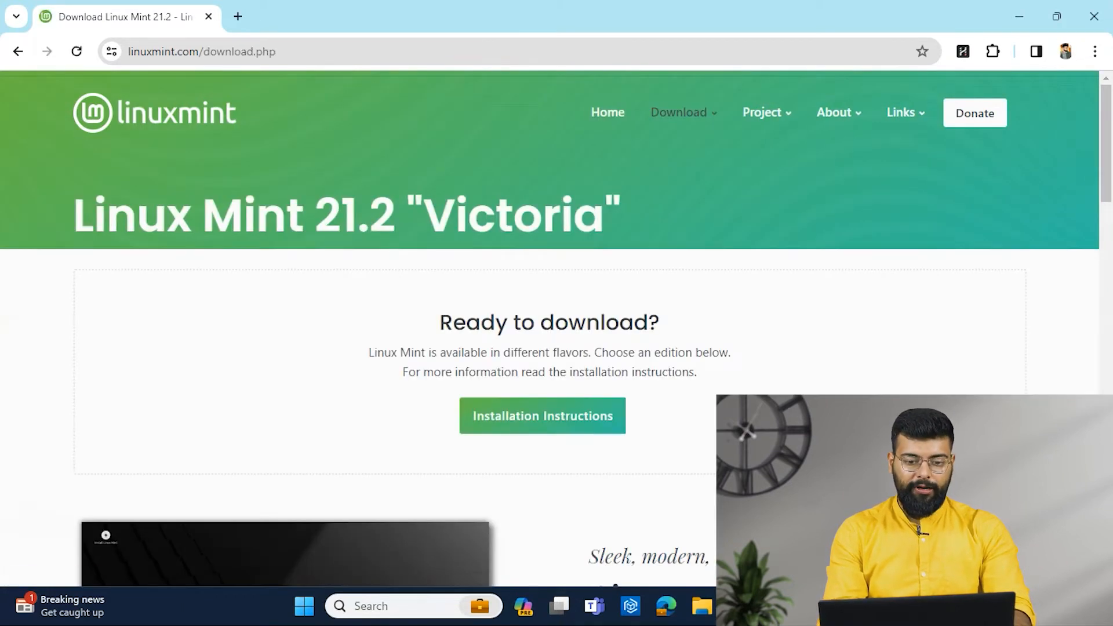
{"action": "scroll", "scroll_direction": "down", "scroll_amount": 3}
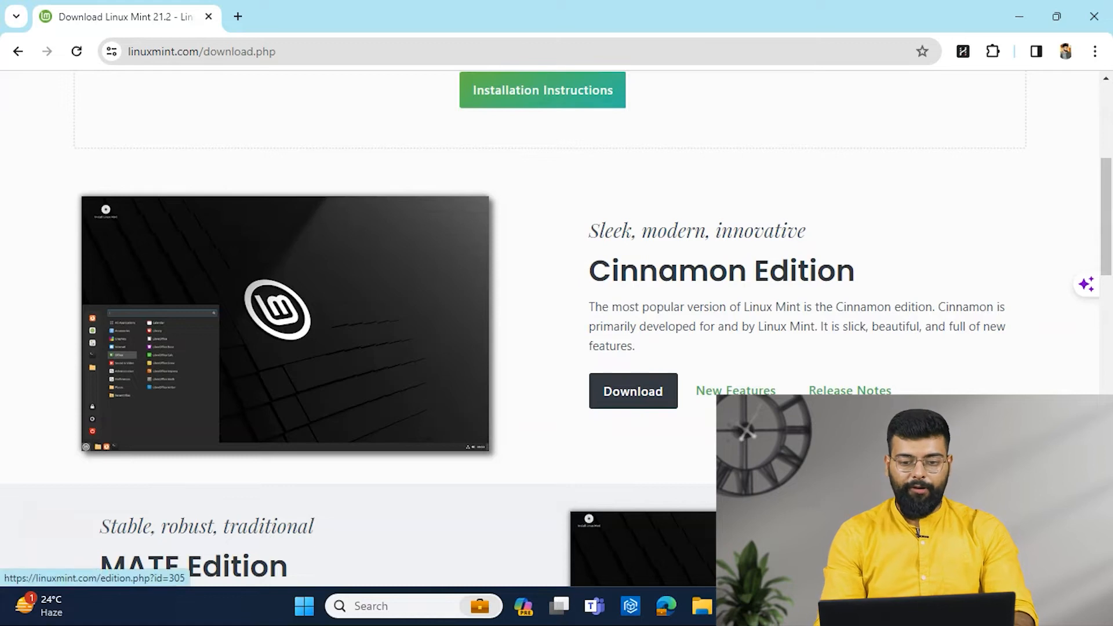
{"action": "scroll", "scroll_direction": "down", "scroll_amount": 3}
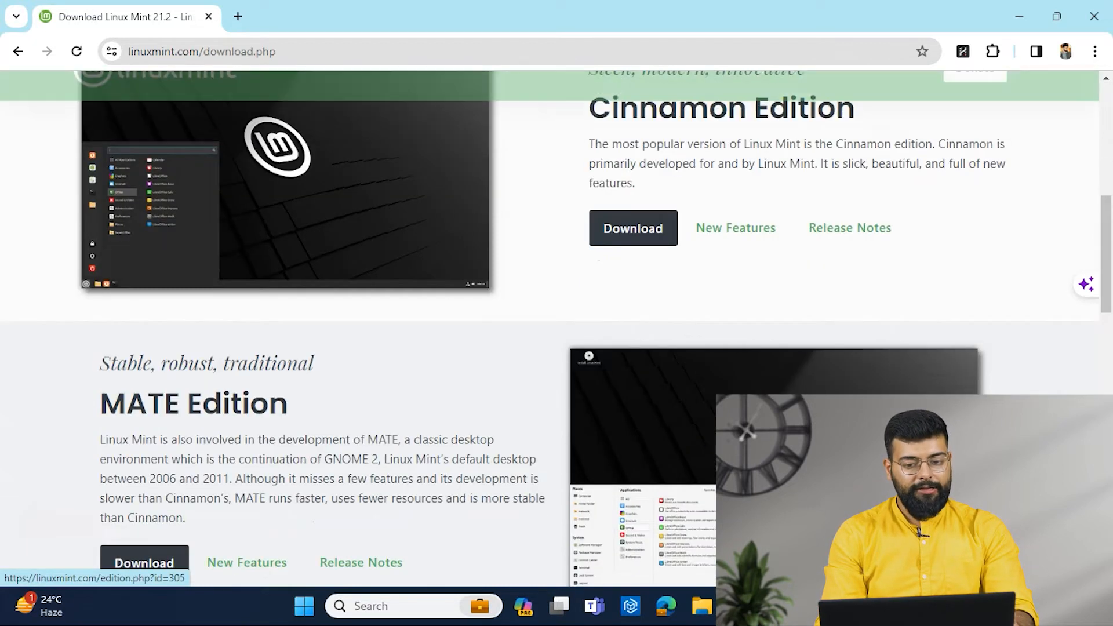
{"action": "scroll", "scroll_direction": "down", "scroll_amount": 3}
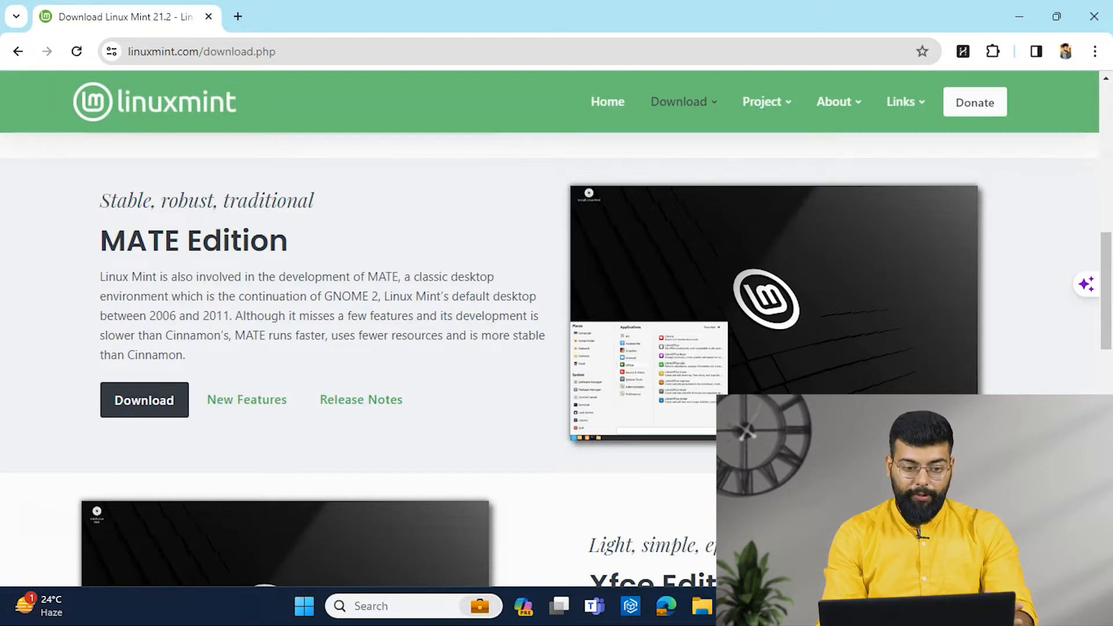
{"action": "scroll", "scroll_direction": "down", "scroll_amount": 3}
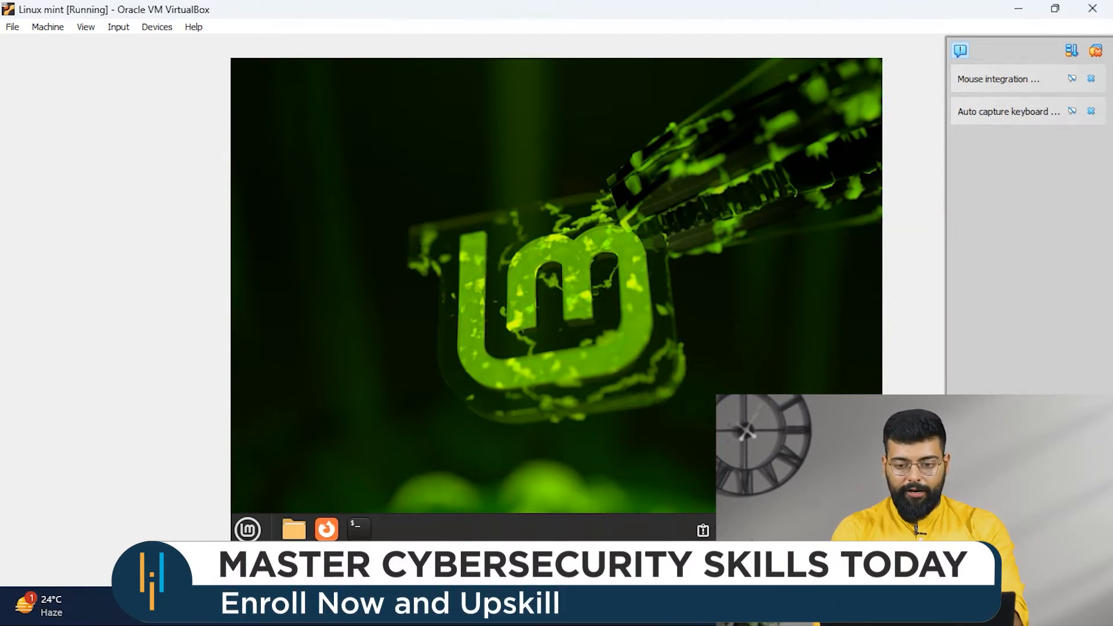
Choose 1280 × 720 (16:9) as the resolution in Display > Layout and review the rotation options
{"action": "left_click", "coordinate": [247, 529]}
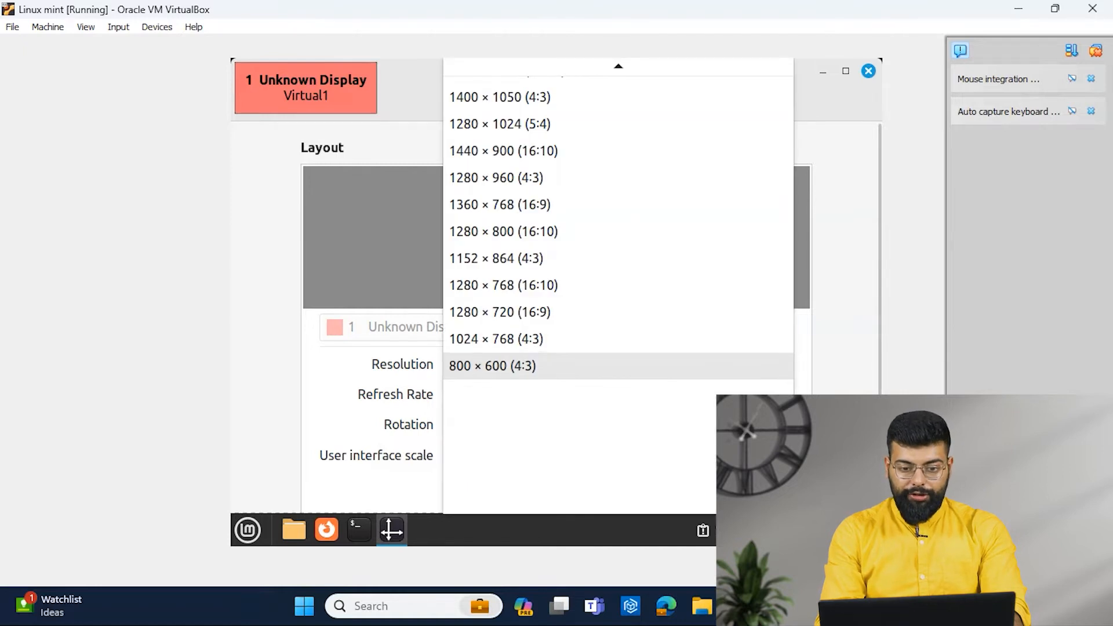
{"action": "mouse_move", "coordinate": [503, 286]}
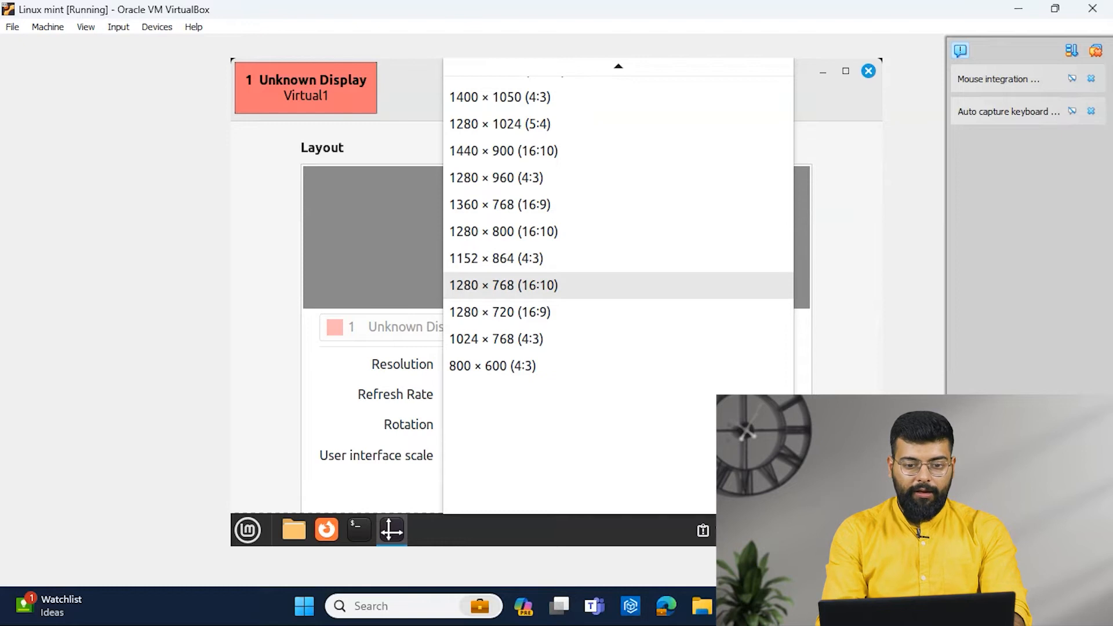
{"action": "left_click", "coordinate": [495, 177]}
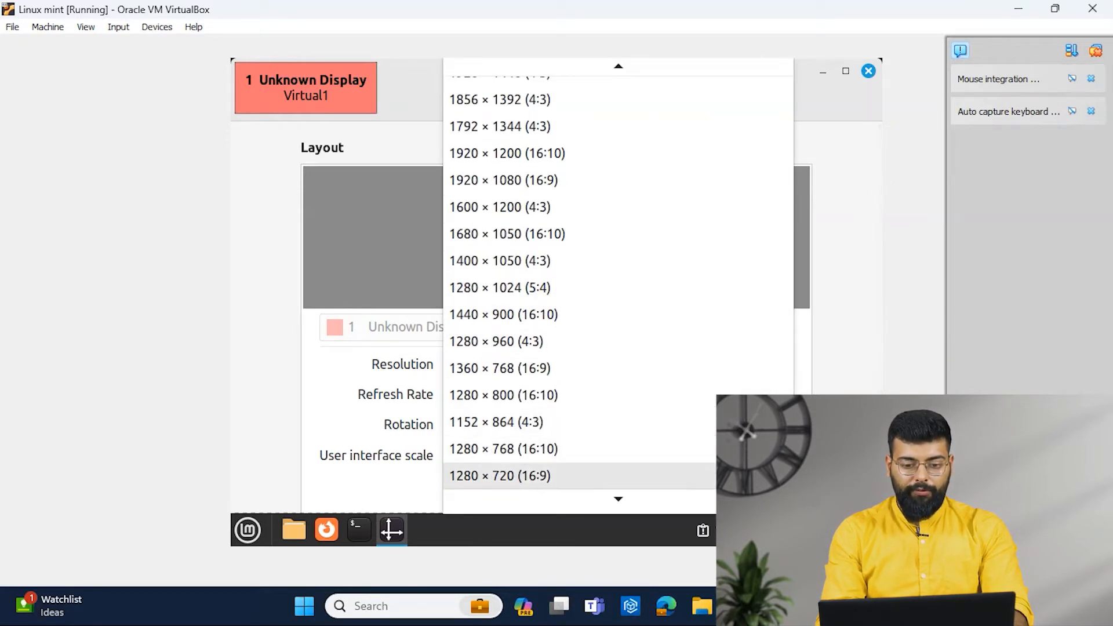
{"action": "left_click", "coordinate": [499, 475]}
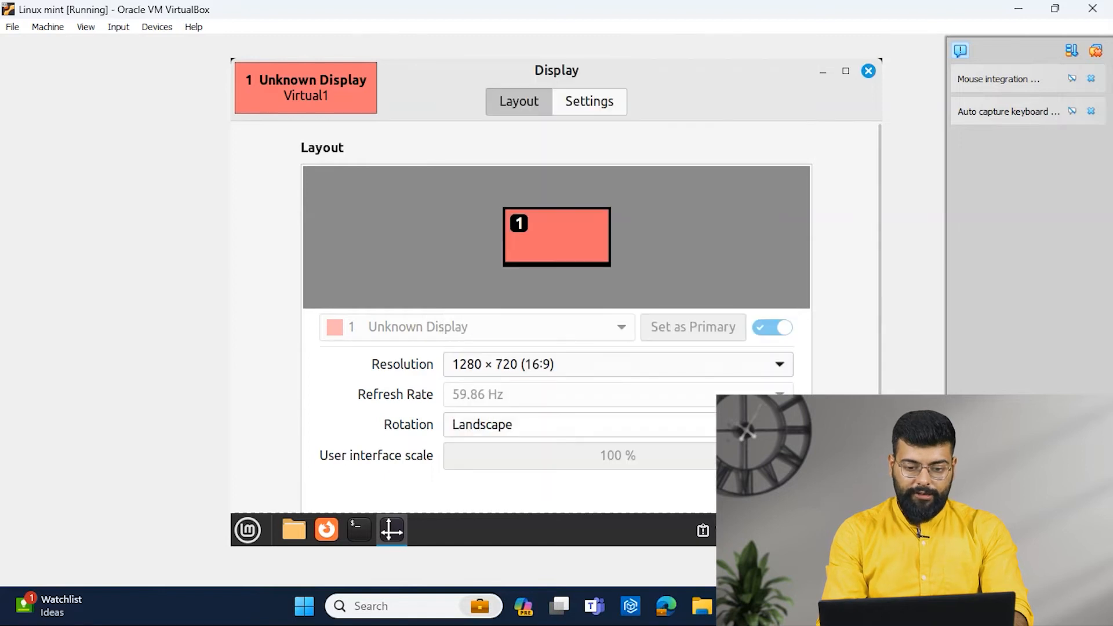
{"action": "left_click", "coordinate": [482, 424]}
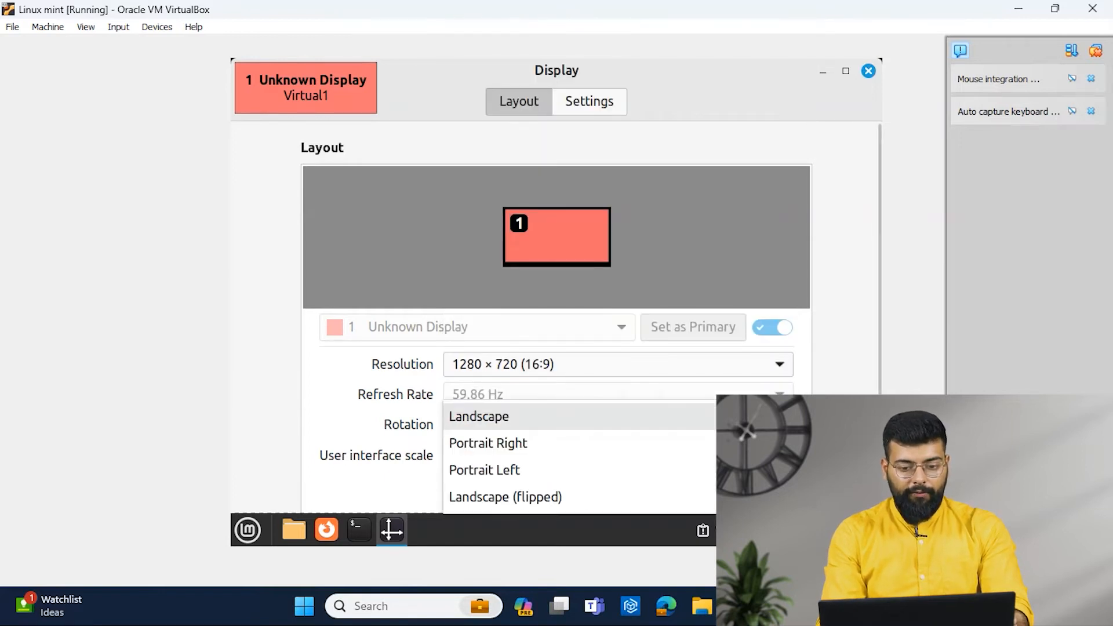
{"action": "mouse_move", "coordinate": [488, 443]}
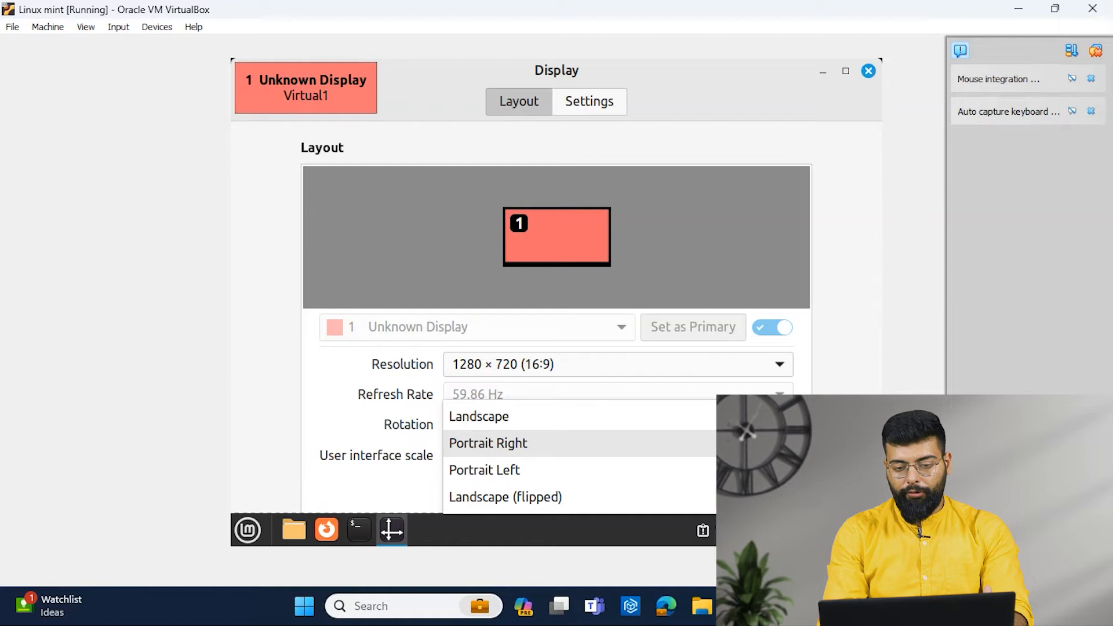
{"action": "mouse_move", "coordinate": [485, 470]}
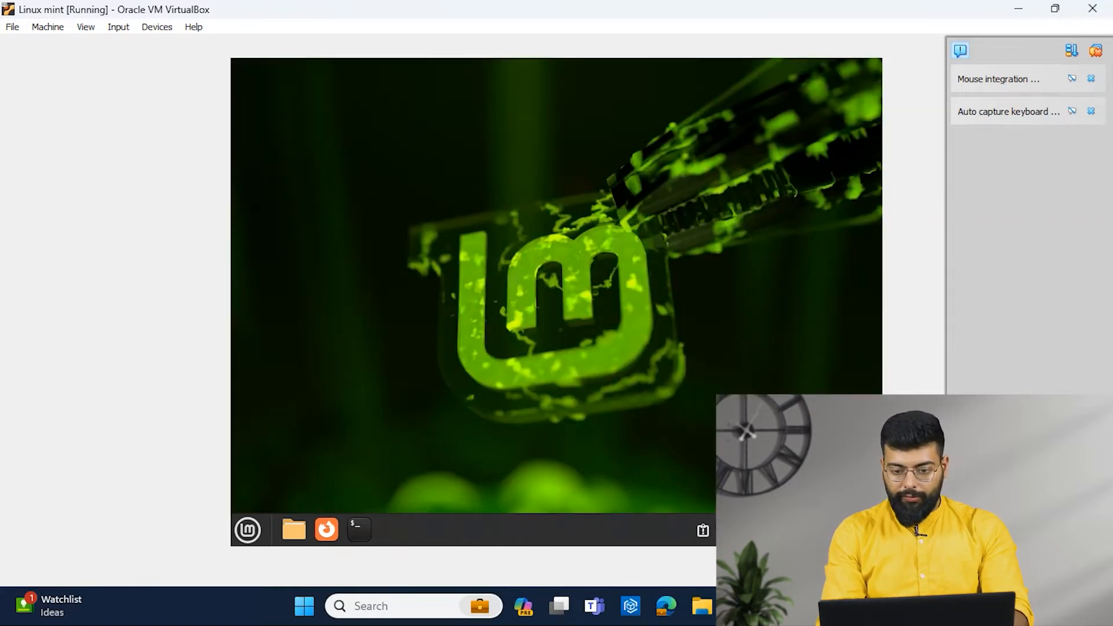
{"action": "left_click", "coordinate": [247, 530]}
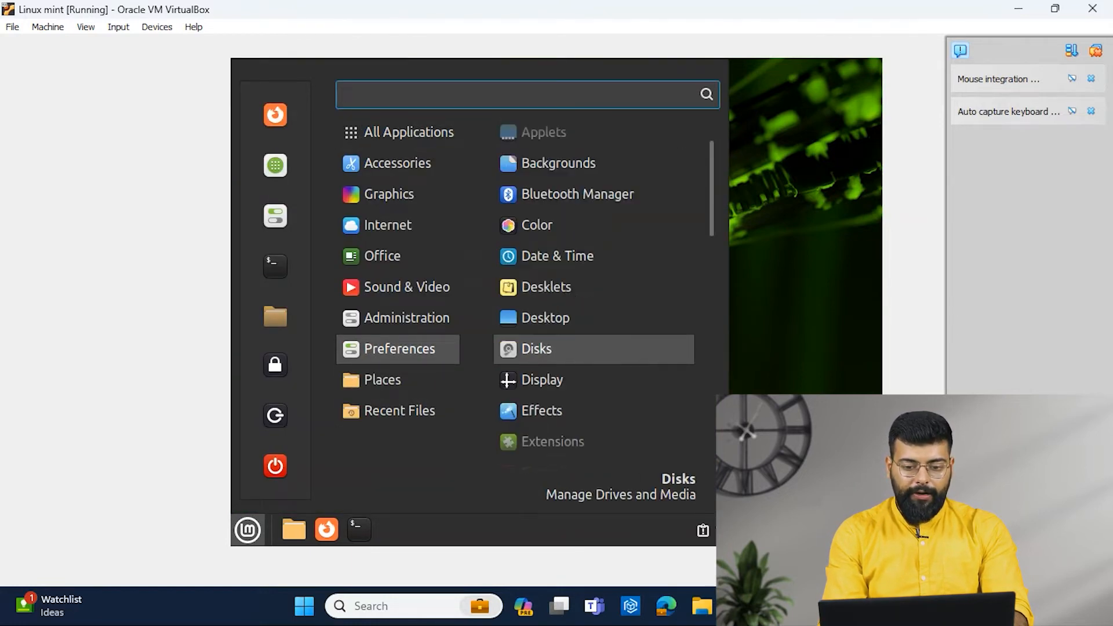
{"action": "scroll", "scroll_direction": "down", "scroll_amount": 3}
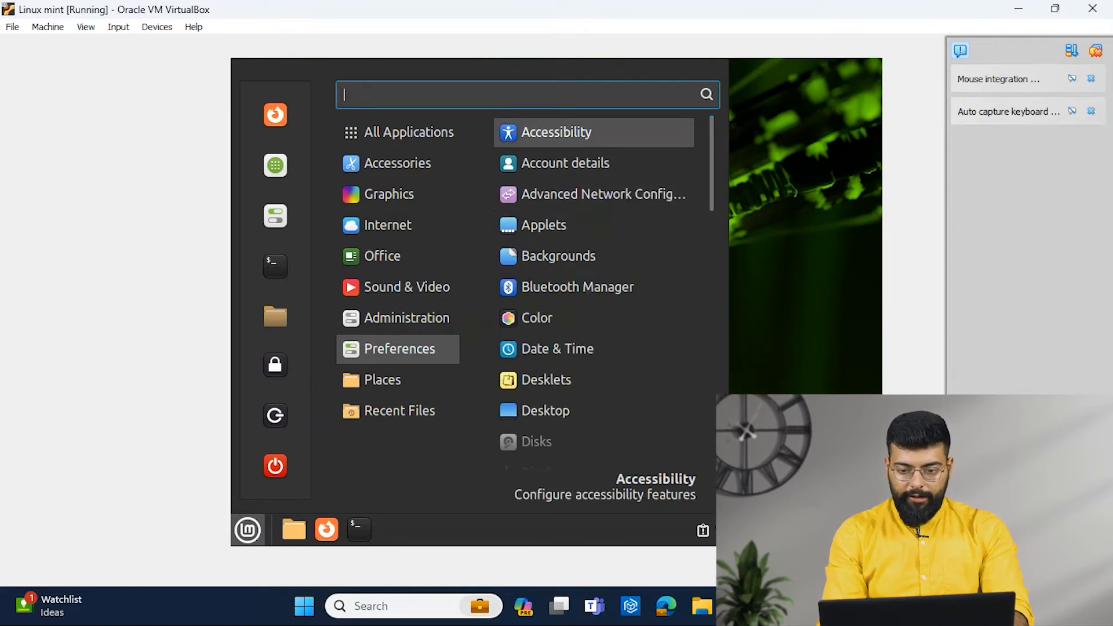
{"action": "left_click", "coordinate": [556, 132]}
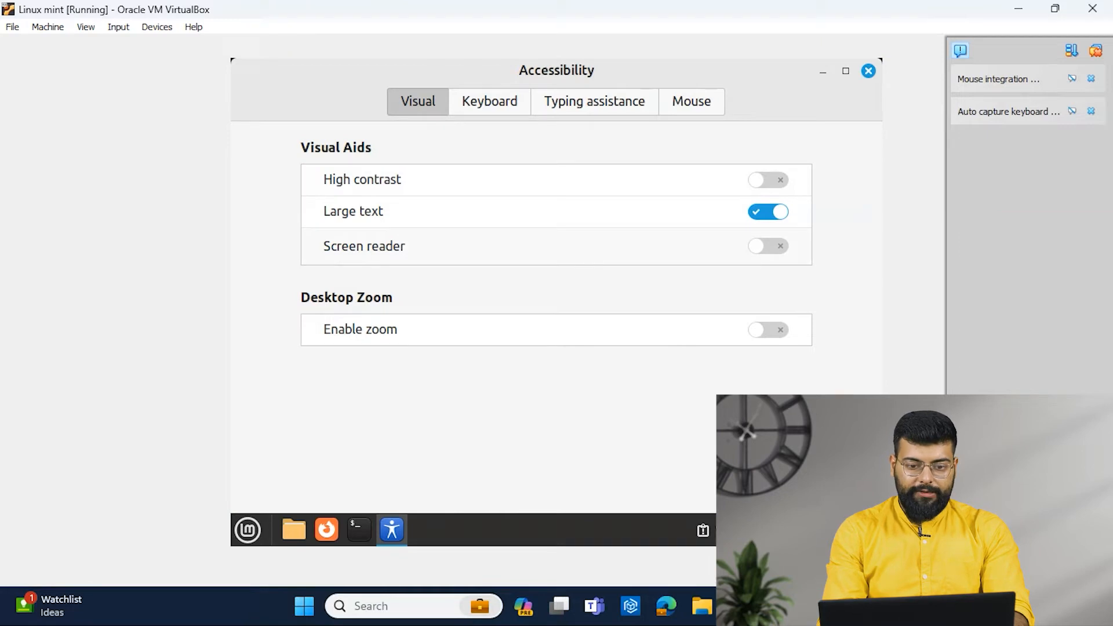
{"action": "left_click", "coordinate": [767, 211]}
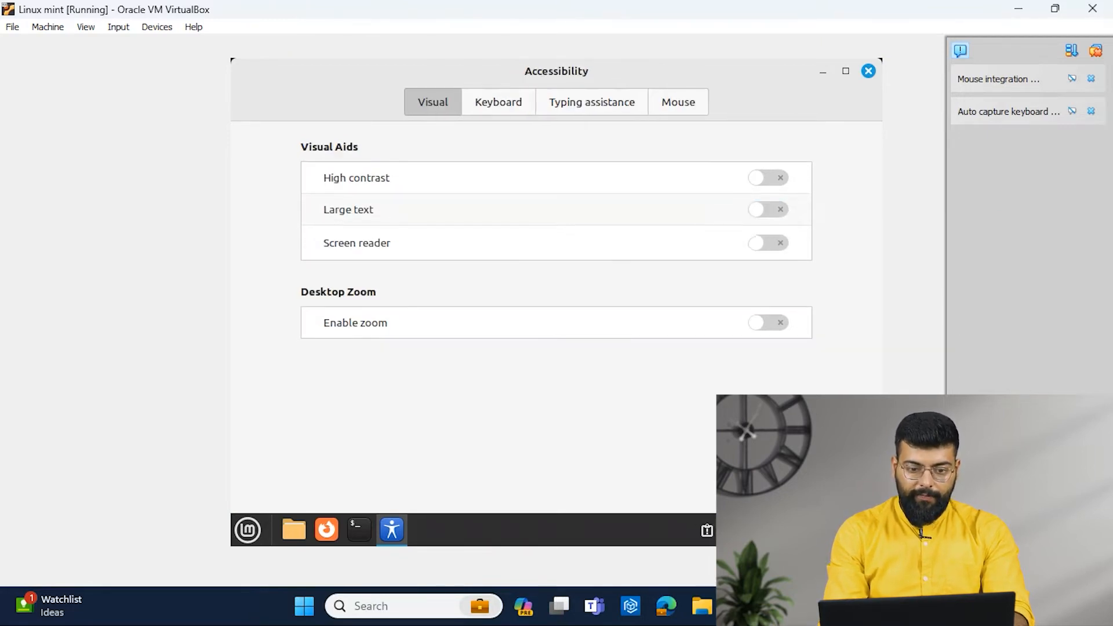
{"action": "left_click", "coordinate": [767, 212]}
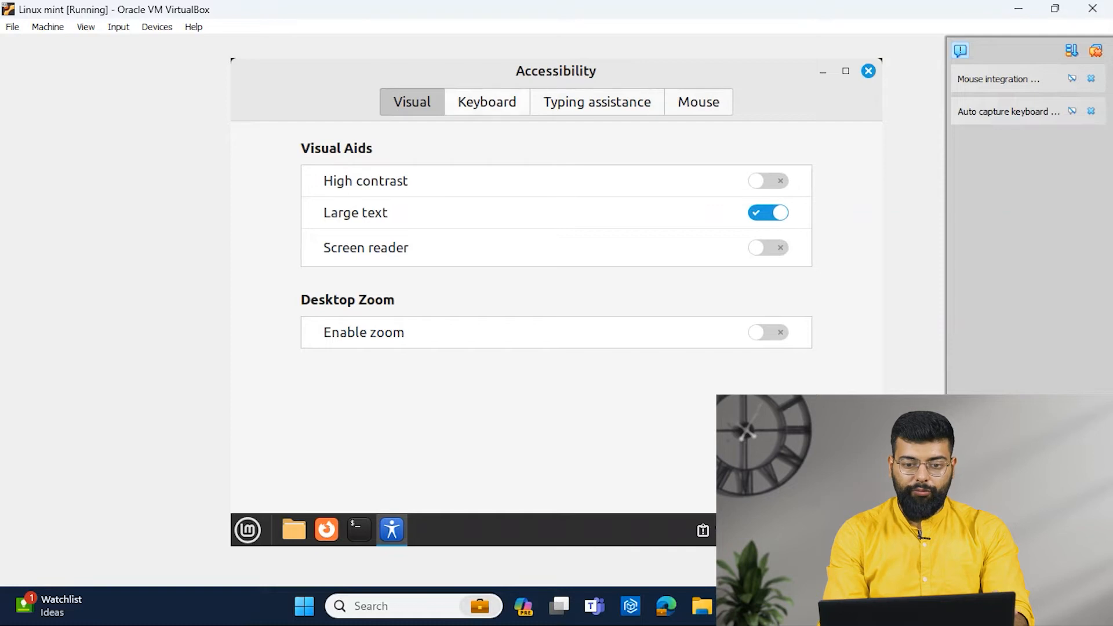
{"action": "left_click", "coordinate": [485, 102]}
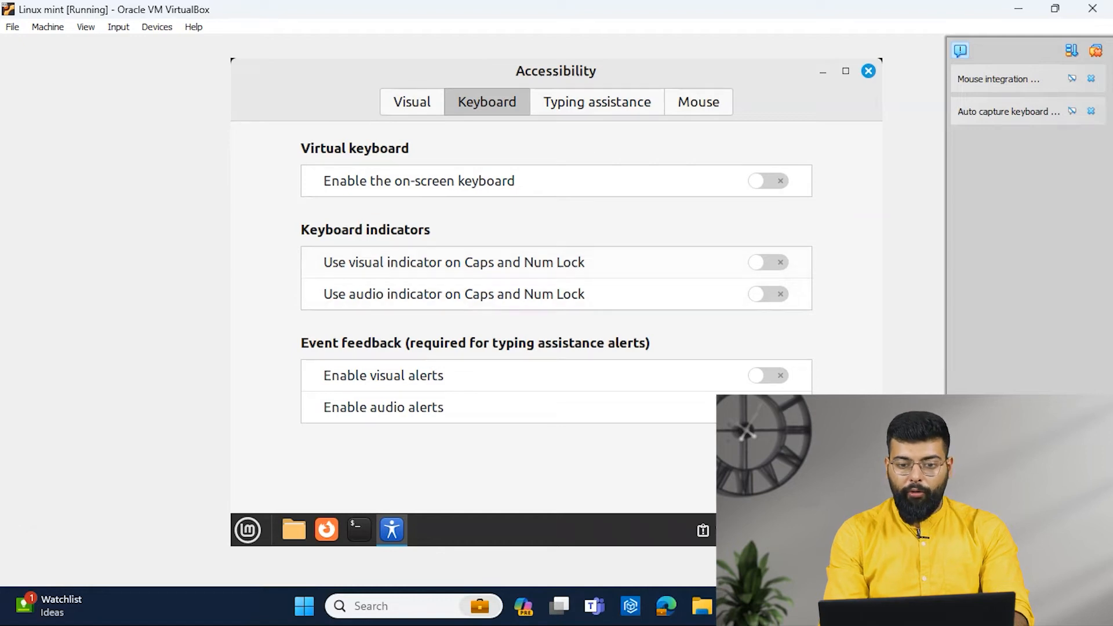
{"action": "left_click", "coordinate": [596, 102]}
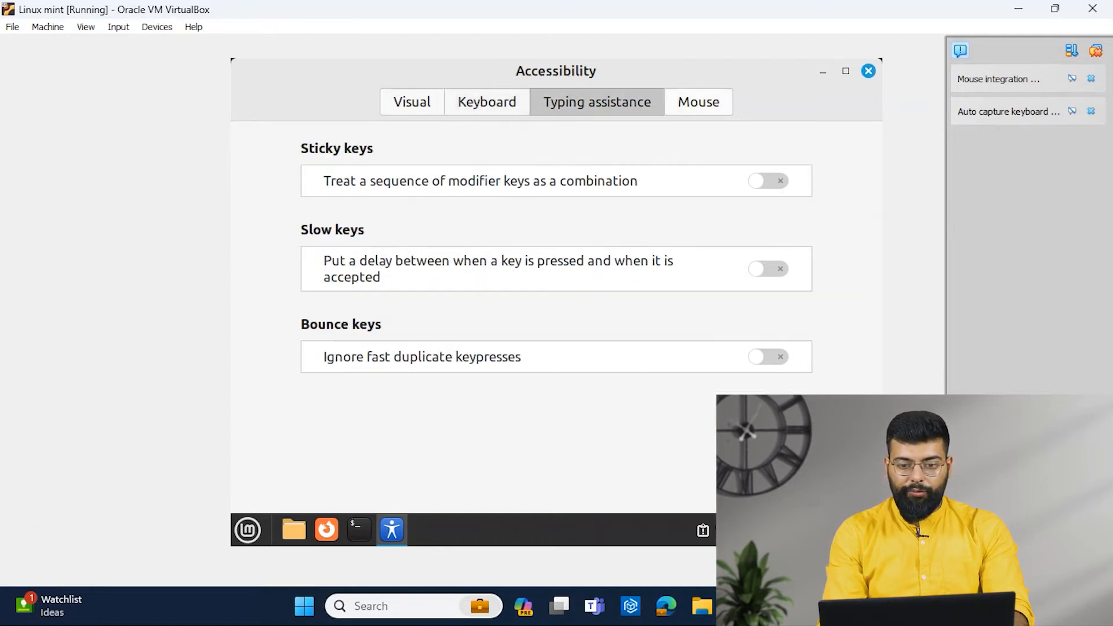
{"action": "left_click", "coordinate": [868, 71]}
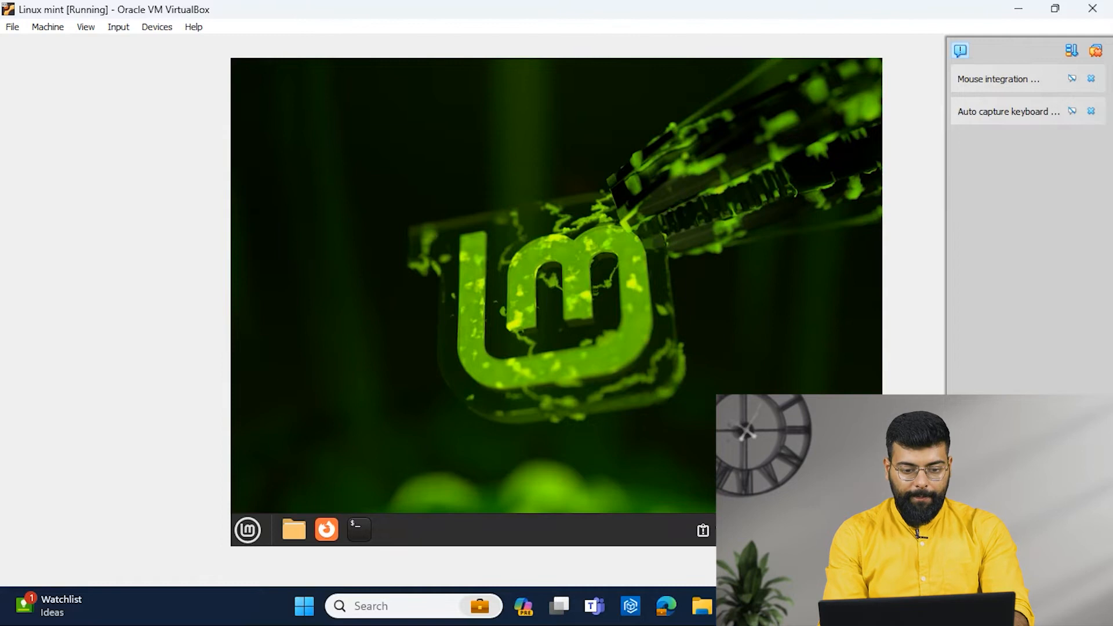
Show the Preferences category in the application menu, scrolled down to Font Selection
{"action": "left_click", "coordinate": [247, 529]}
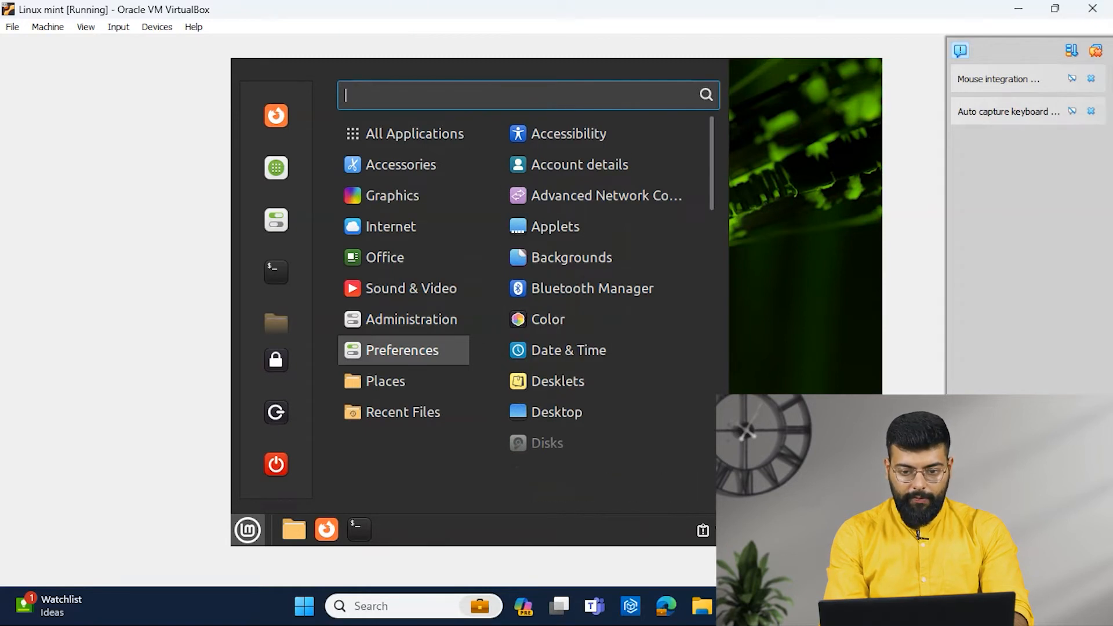
{"action": "scroll", "scroll_direction": "down", "scroll_amount": 3}
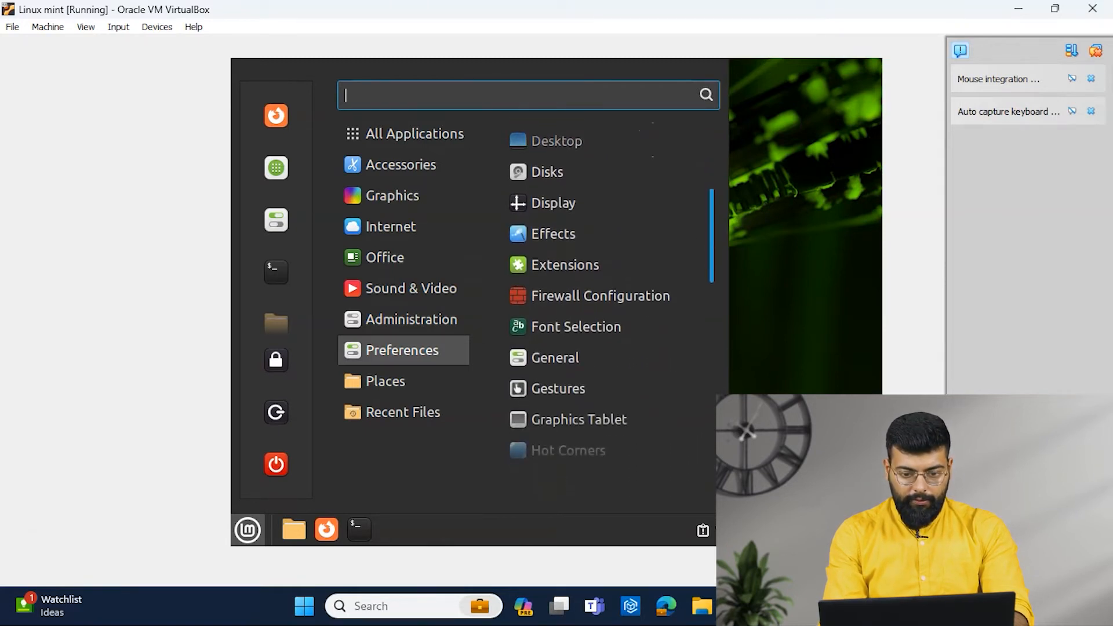
In Font Selection, try a different default font and size, keeping Ubuntu Regular 10
{"action": "left_click", "coordinate": [576, 326]}
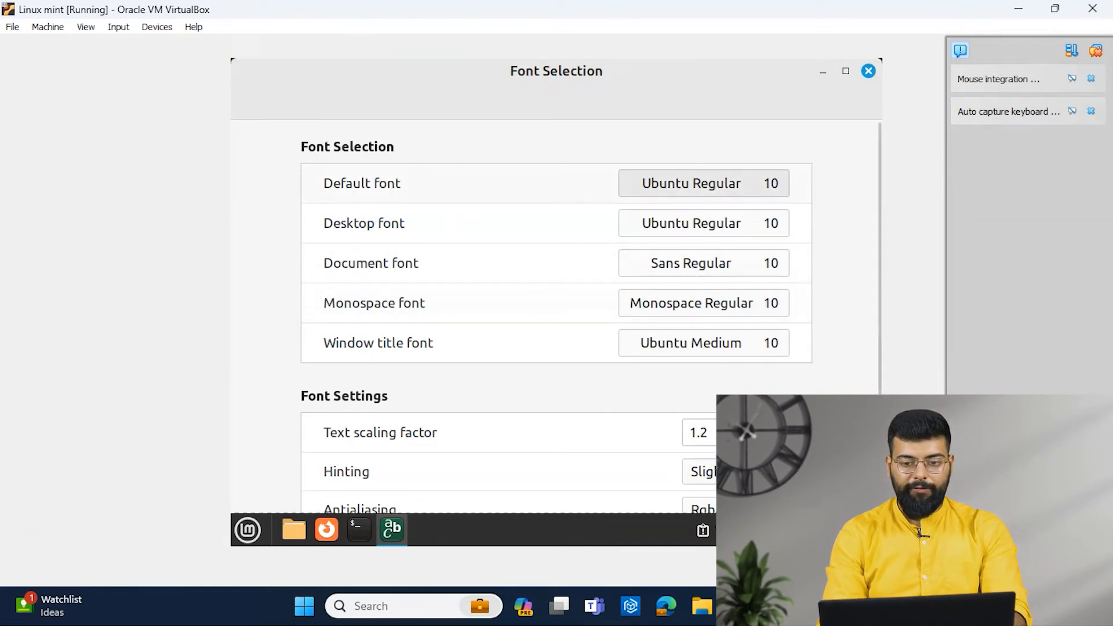
{"action": "left_click", "coordinate": [703, 184]}
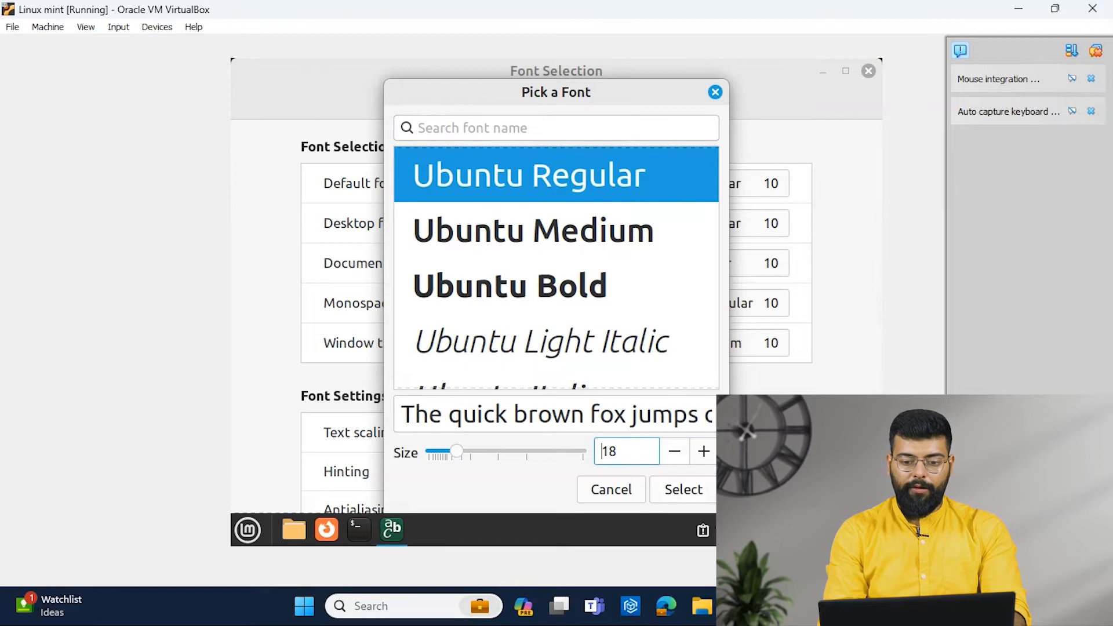
{"action": "left_click_drag", "start_coordinate": [457, 451], "coordinate": [429, 451]}
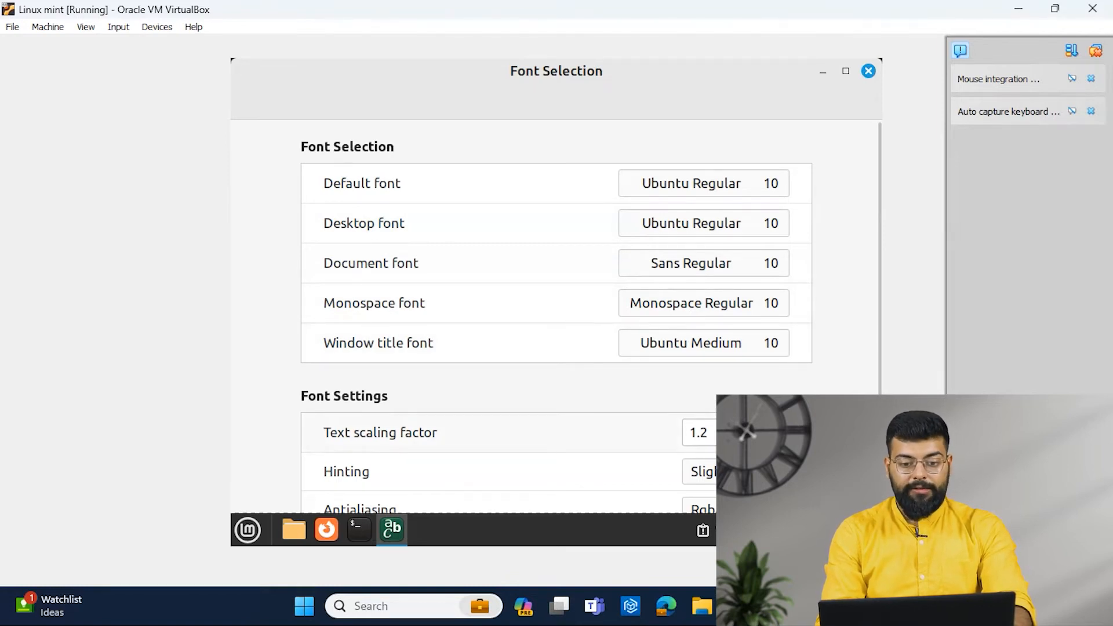
Set the text scaling factor to 1.5, then back to 1.2, and close Font Selection
{"action": "type", "text": "1.5"}
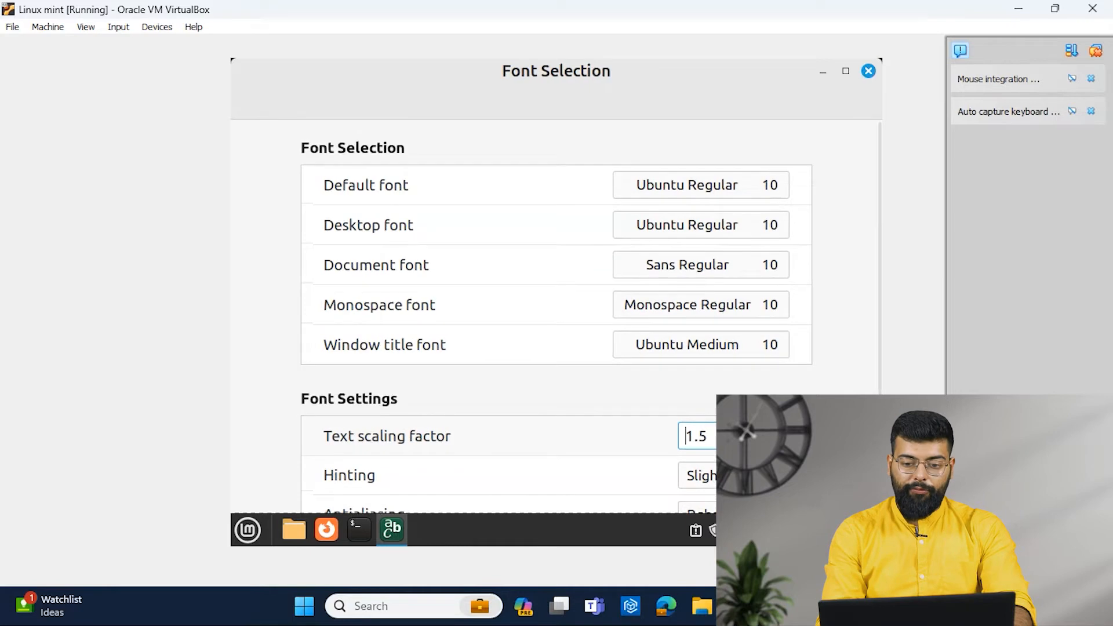
{"action": "type", "text": "1.2"}
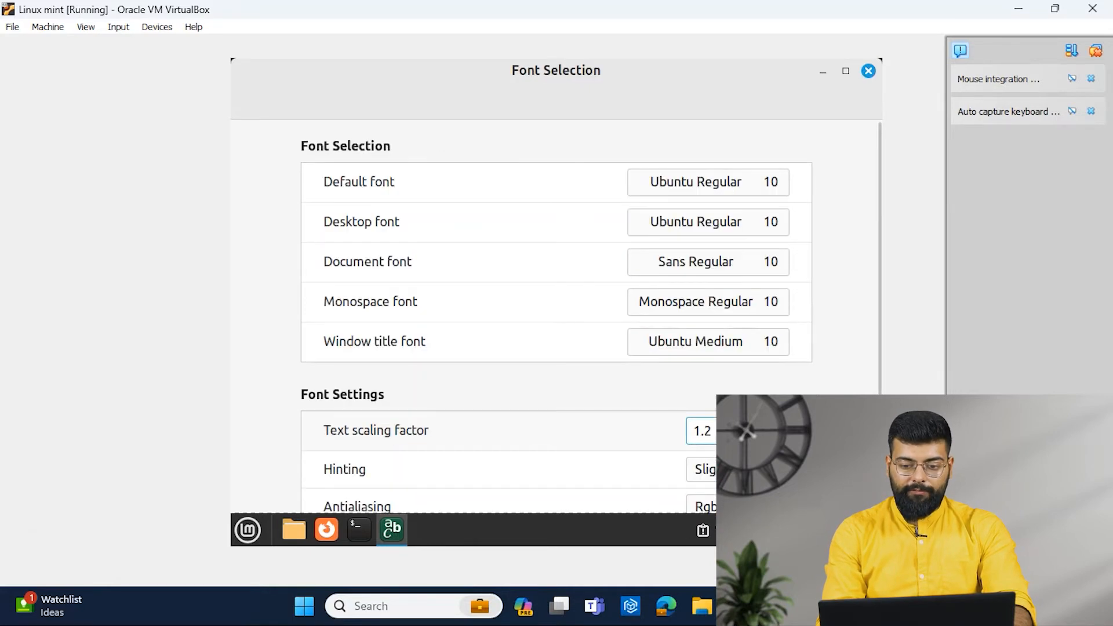
{"action": "scroll", "scroll_direction": "down", "scroll_amount": 3}
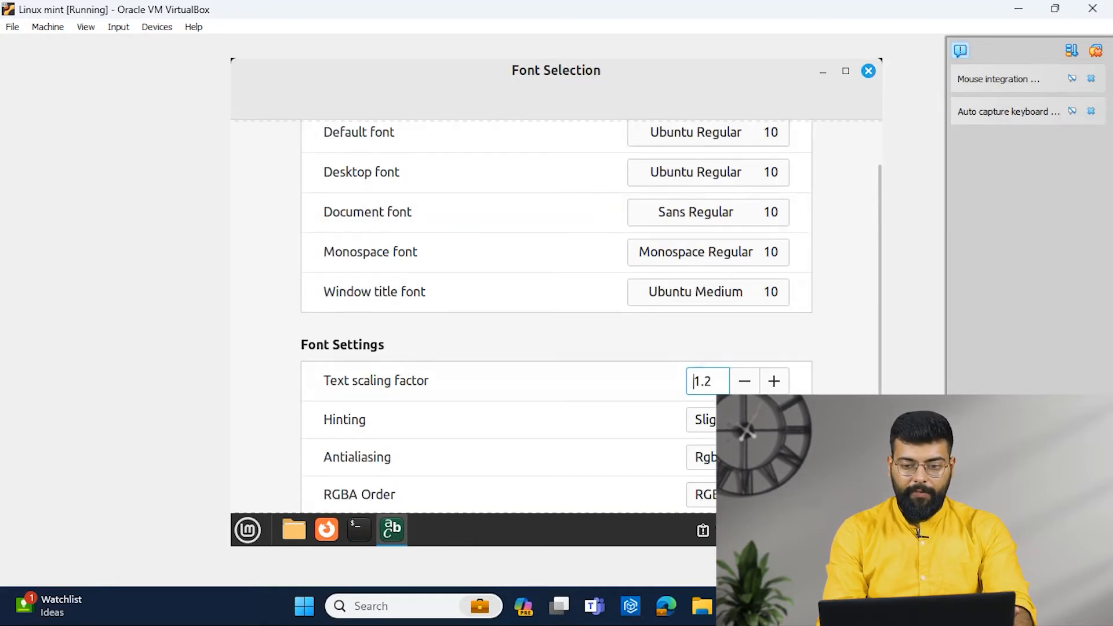
{"action": "left_click", "coordinate": [869, 71]}
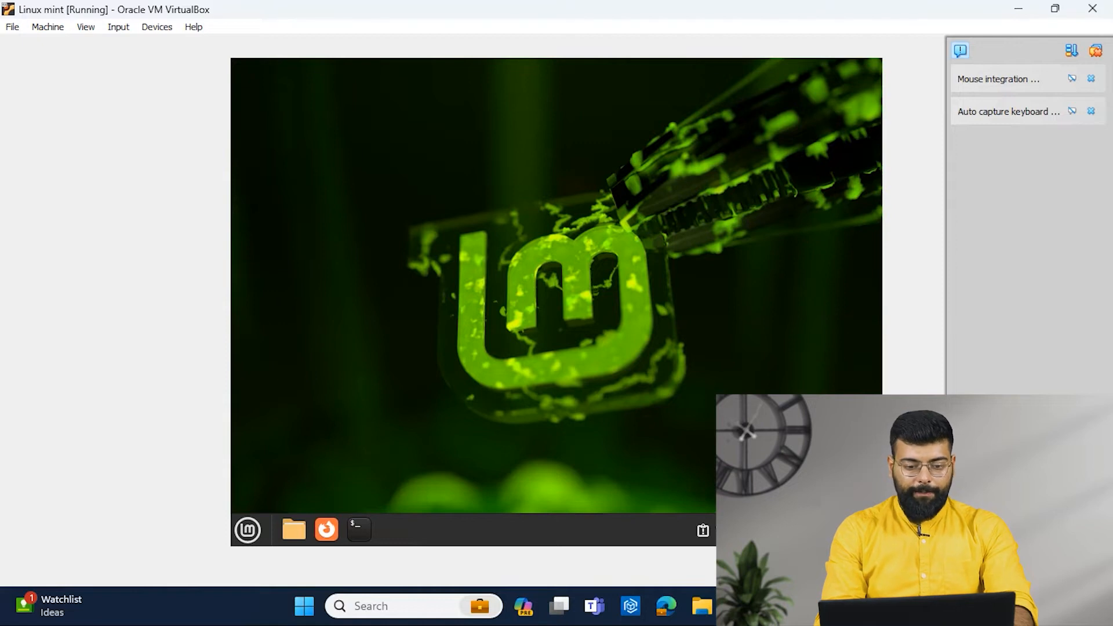
In Mouse and Touchpad, move the pointer Size slider smaller then slightly larger, and close the window
{"action": "left_click", "coordinate": [247, 529]}
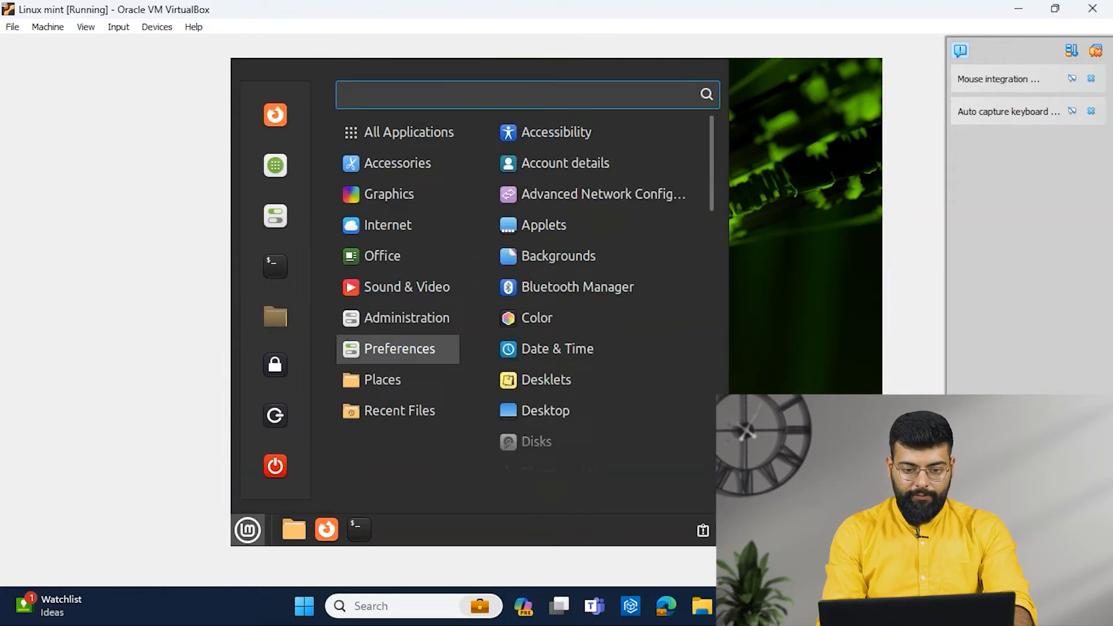
{"action": "mouse_move", "coordinate": [557, 349]}
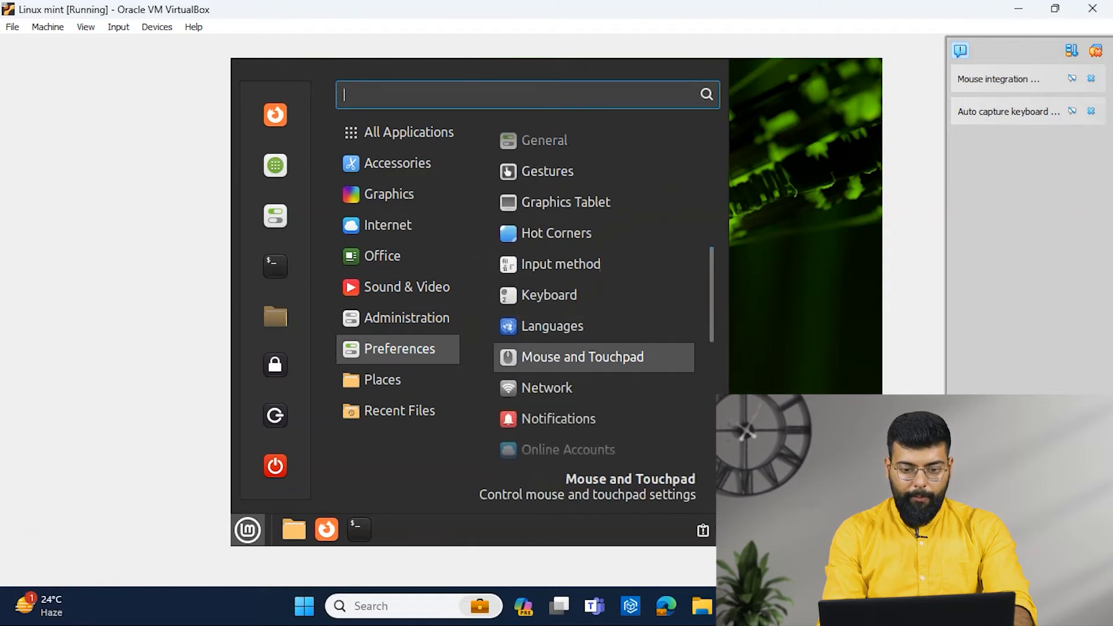
{"action": "left_click", "coordinate": [583, 356]}
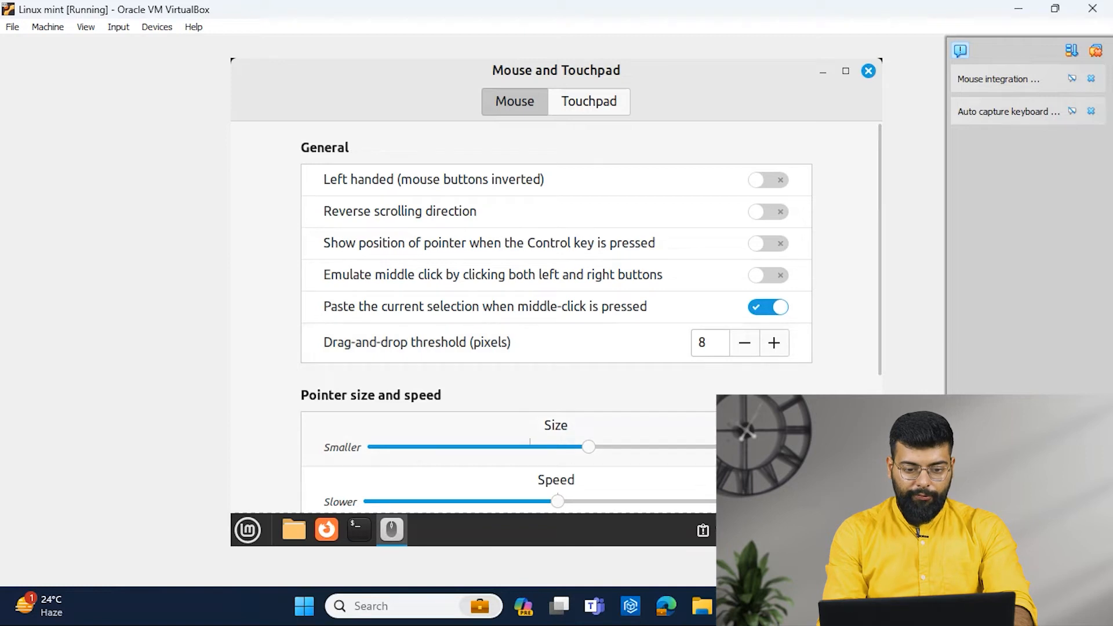
{"action": "left_click_drag", "start_coordinate": [589, 447], "coordinate": [455, 447]}
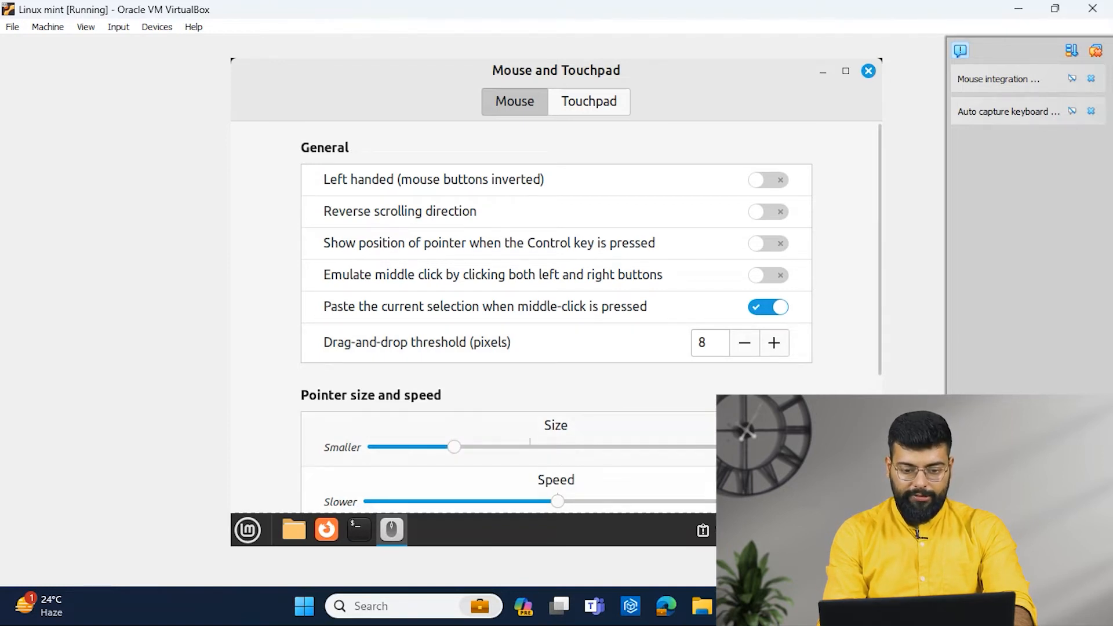
{"action": "left_click_drag", "start_coordinate": [454, 448], "coordinate": [614, 447]}
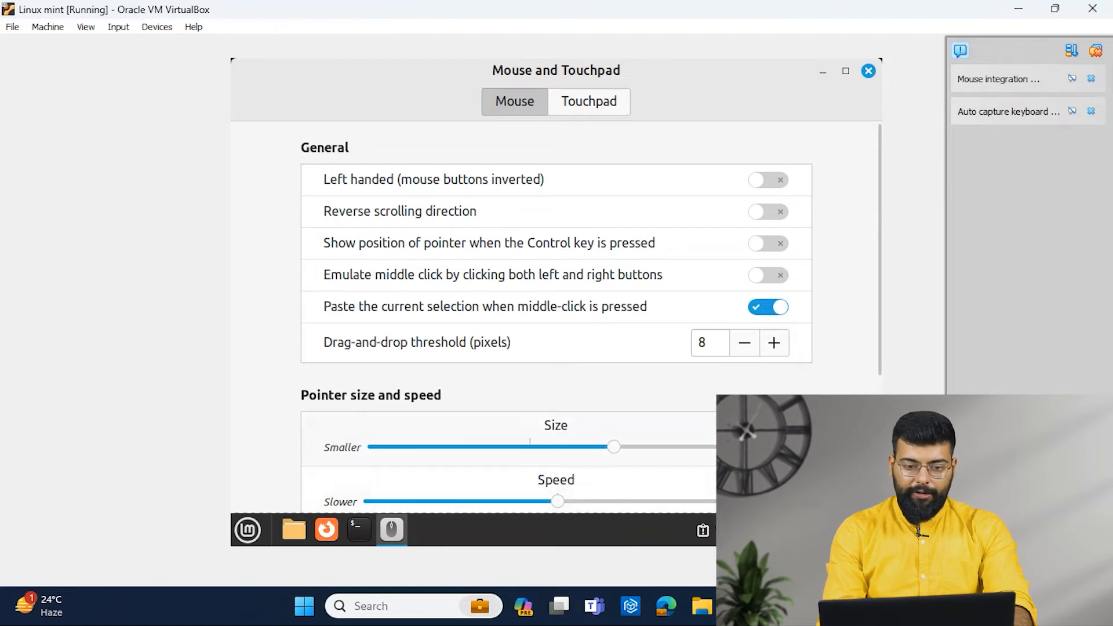
{"action": "scroll", "scroll_direction": "down", "scroll_amount": 3}
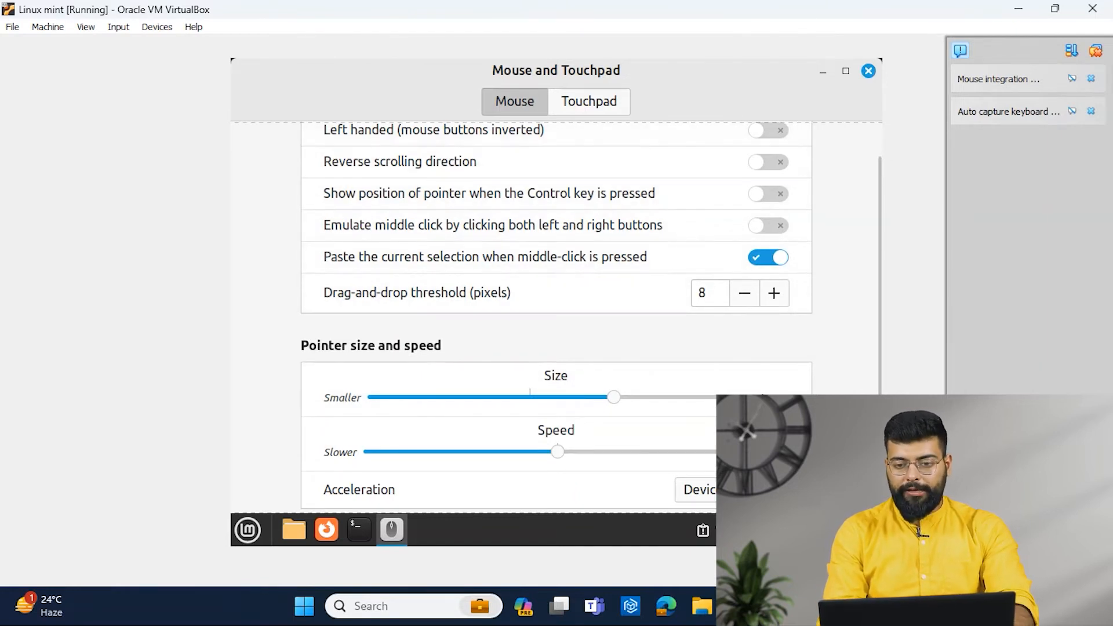
{"action": "left_click", "coordinate": [867, 70]}
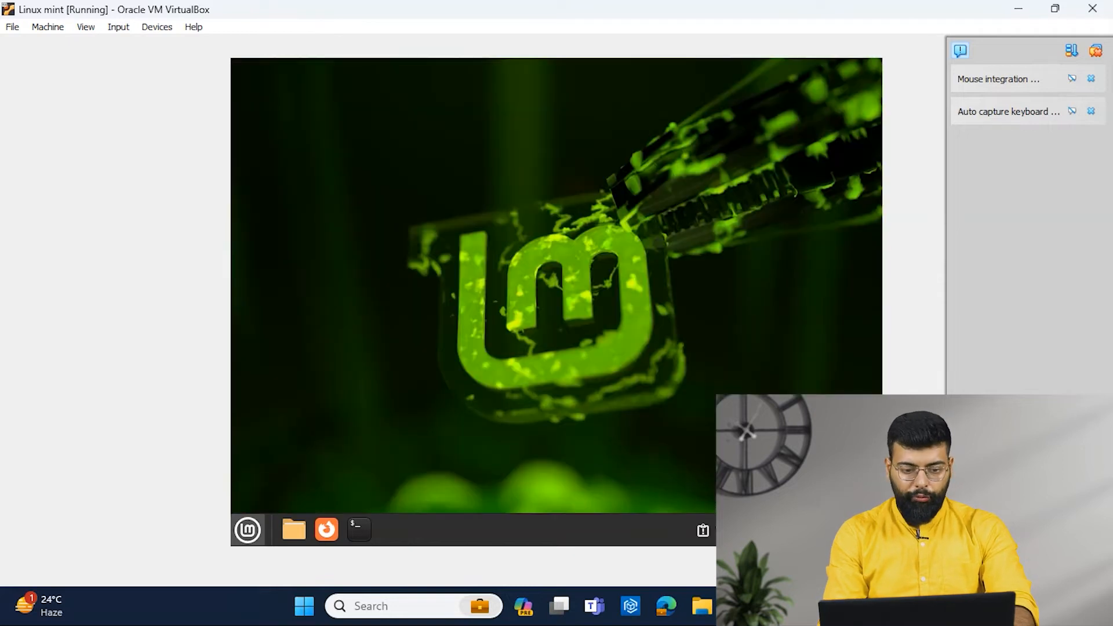
In Panel settings, set the Left Zone symbolic icon size to 38 px
{"action": "left_click", "coordinate": [247, 529]}
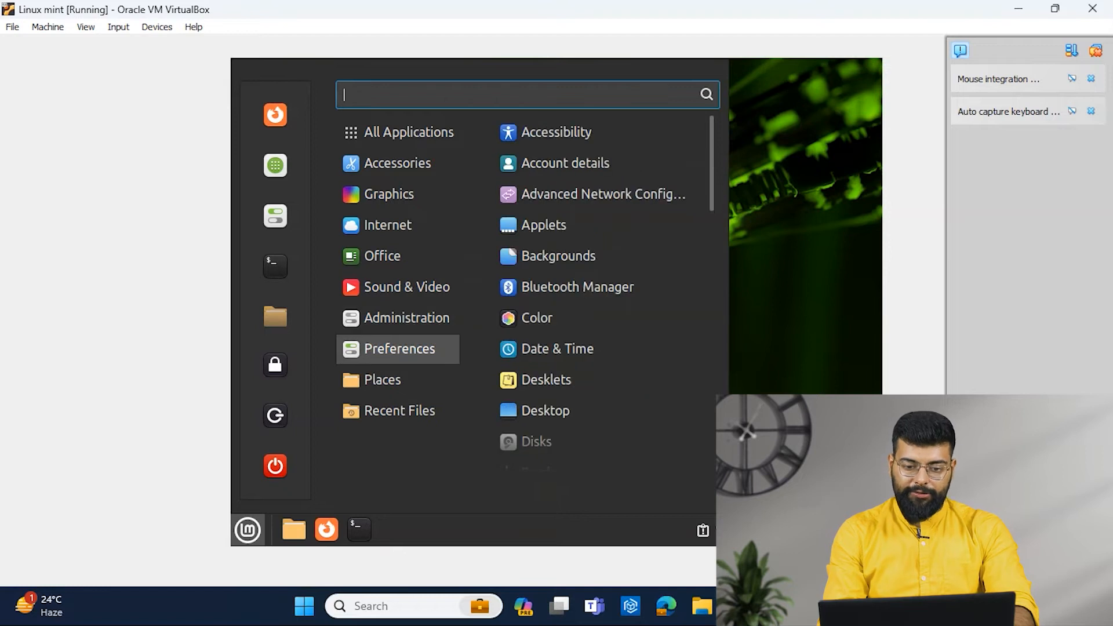
{"action": "mouse_move", "coordinate": [557, 349]}
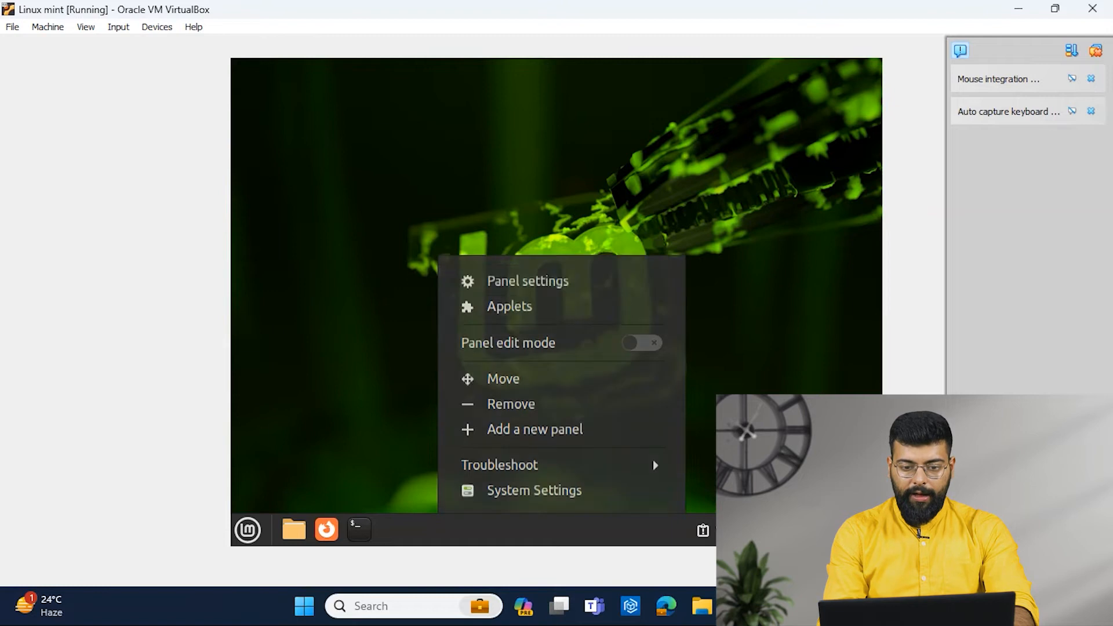
{"action": "left_click", "coordinate": [528, 281]}
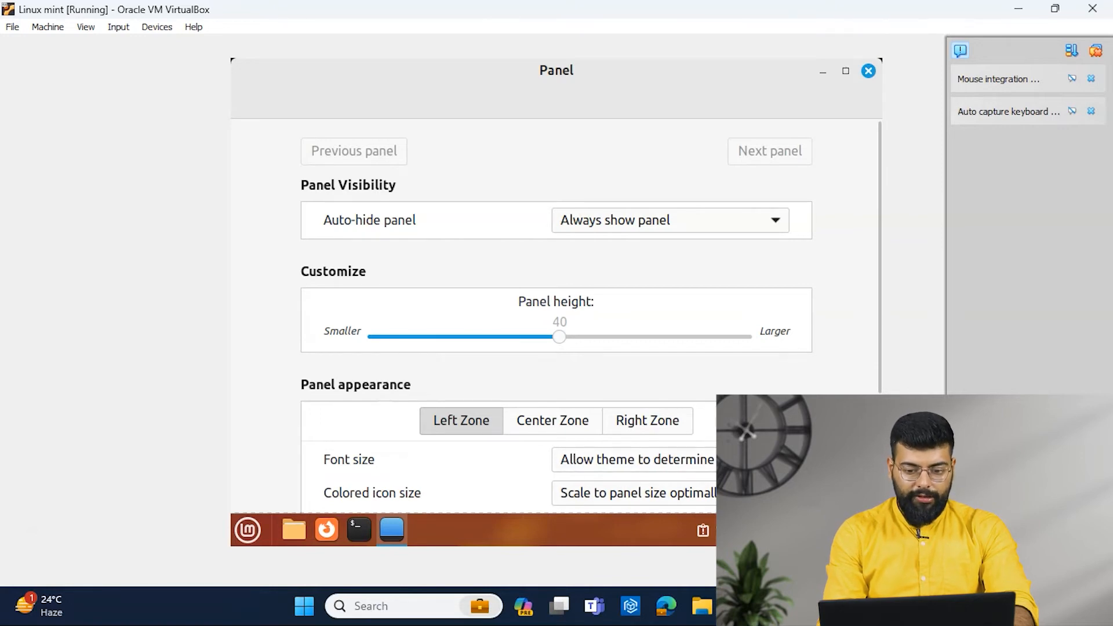
{"action": "scroll", "scroll_direction": "down", "scroll_amount": 3}
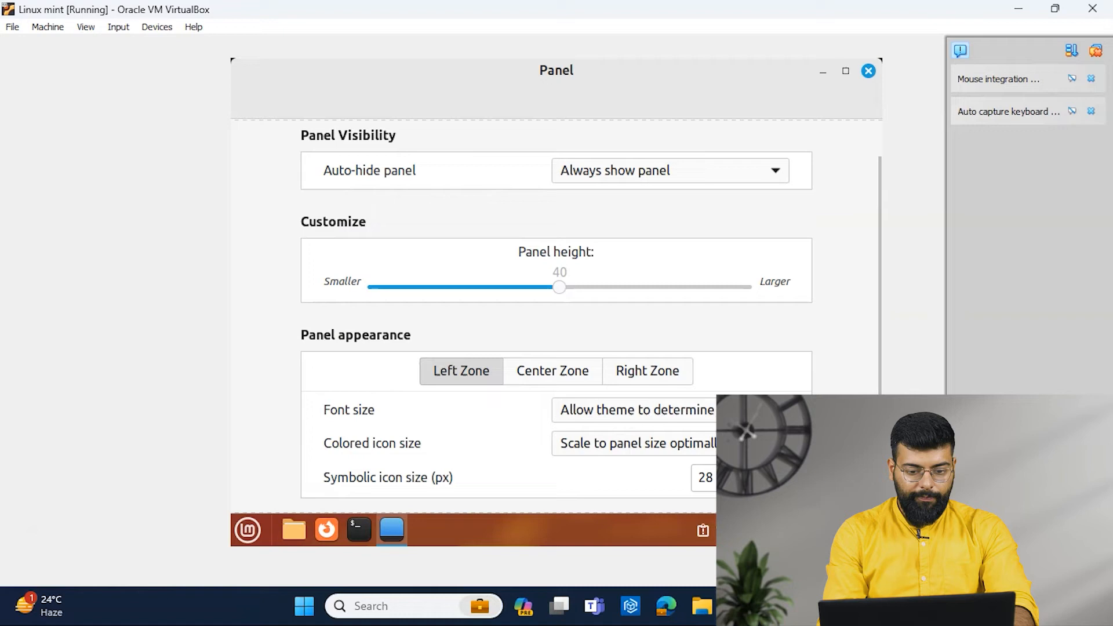
{"action": "type", "text": "36"}
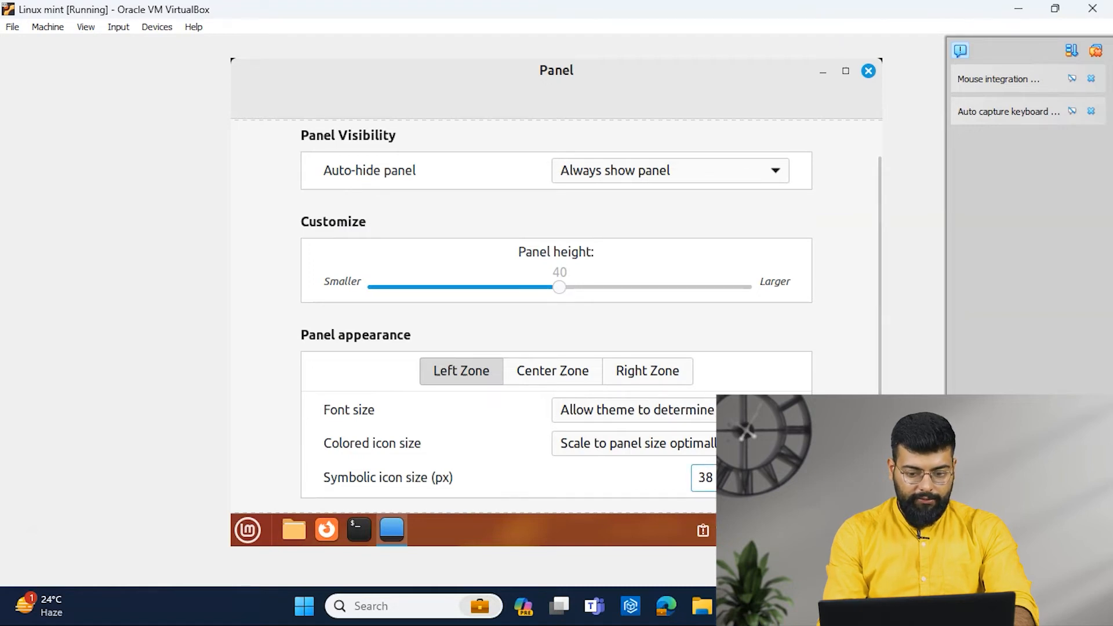
Reduce the Right Zone symbolic icon size to 18 px and close Panel settings
{"action": "left_click", "coordinate": [645, 371]}
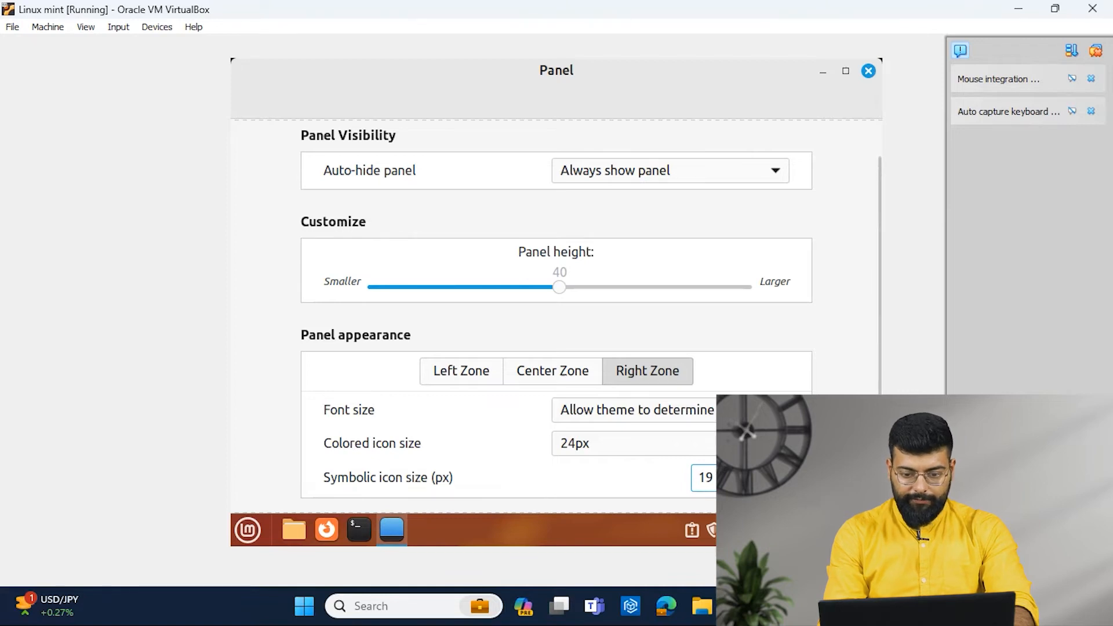
{"action": "left_click", "coordinate": [704, 476]}
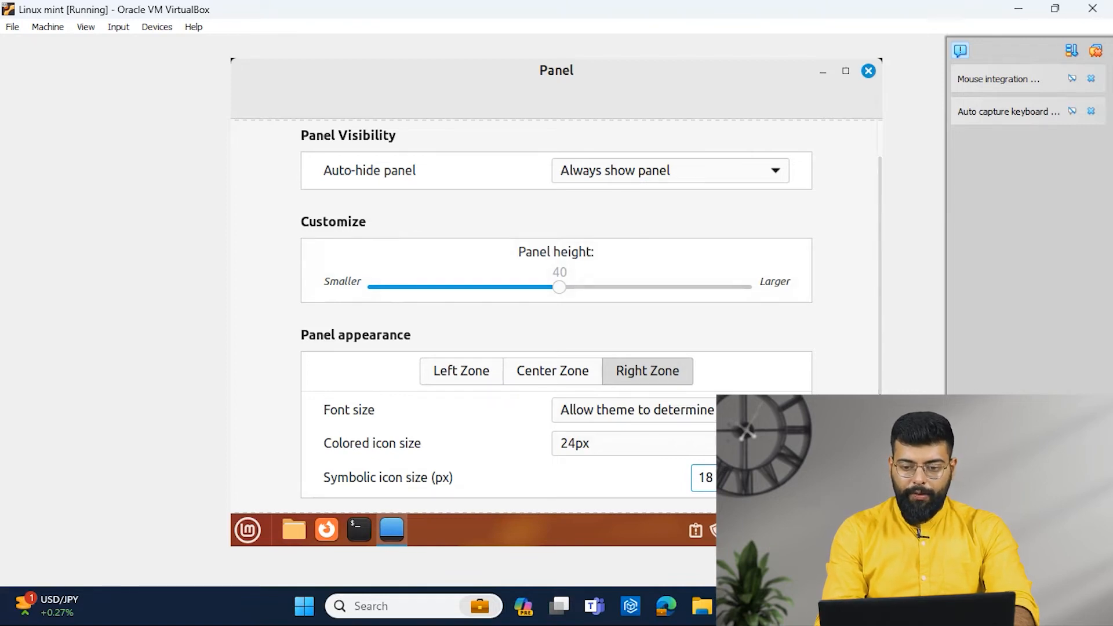
{"action": "left_click", "coordinate": [867, 70]}
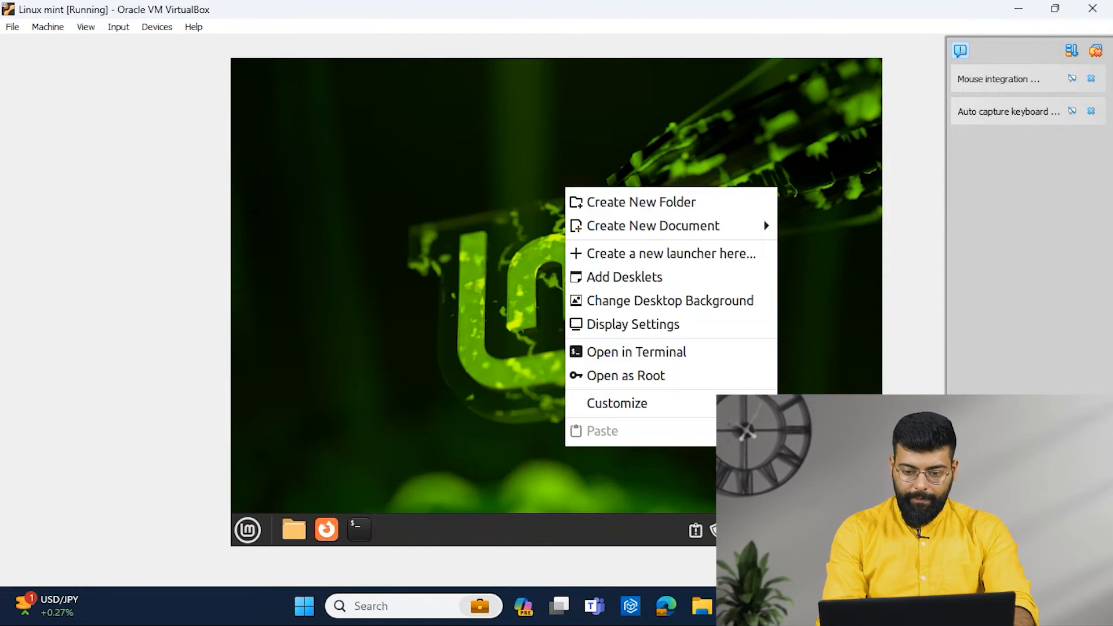
{"action": "mouse_move", "coordinate": [669, 300]}
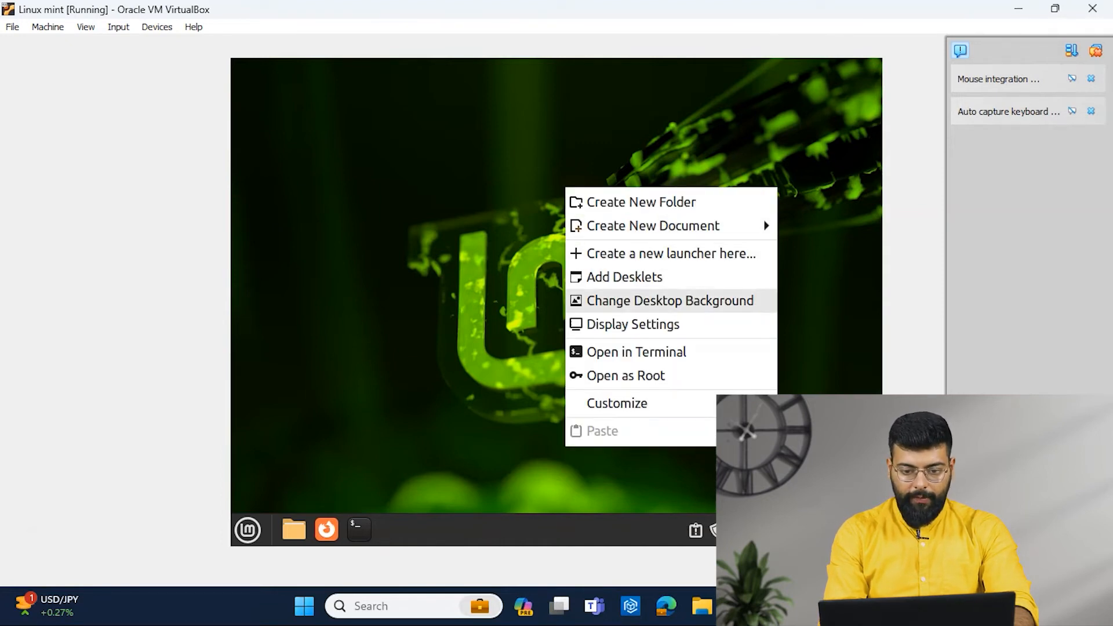
From the Backgrounds chooser, apply the dark grey striped wallpaper with the large green Mint logo
{"action": "left_click", "coordinate": [667, 300]}
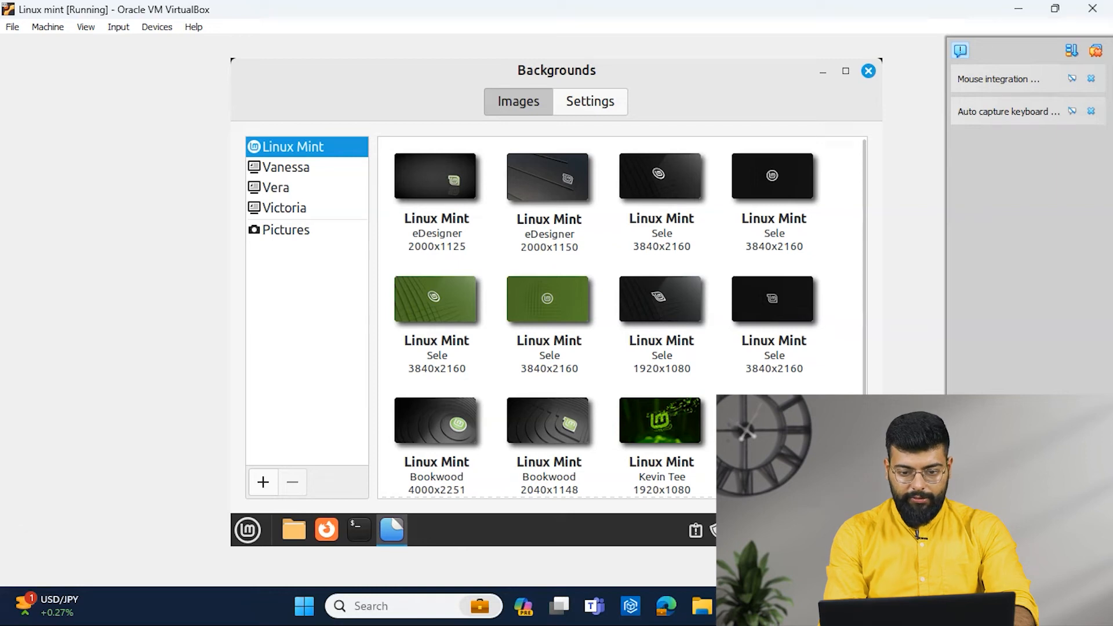
{"action": "left_click", "coordinate": [867, 71]}
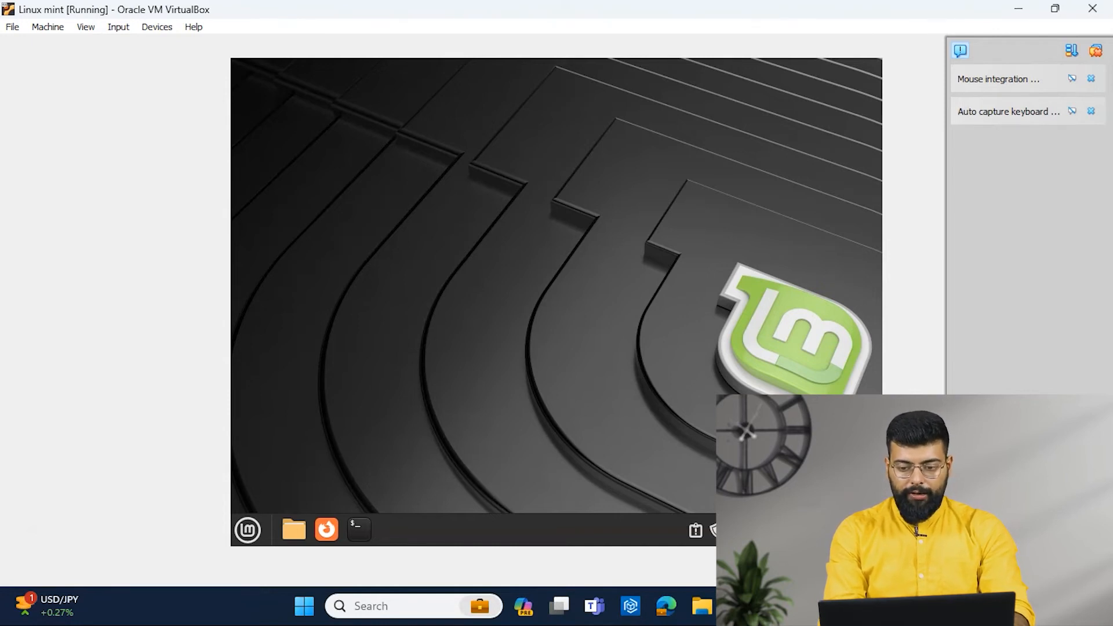
Pin Calculator from Accessories to the panel, then unpin it again
{"action": "left_click", "coordinate": [247, 529]}
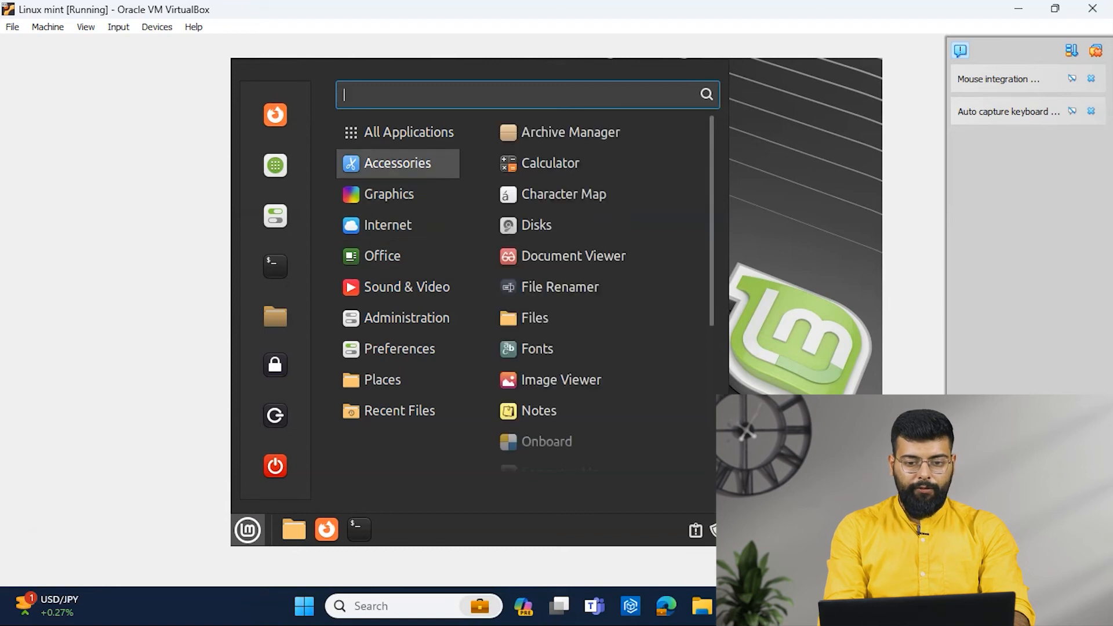
{"action": "mouse_move", "coordinate": [564, 193]}
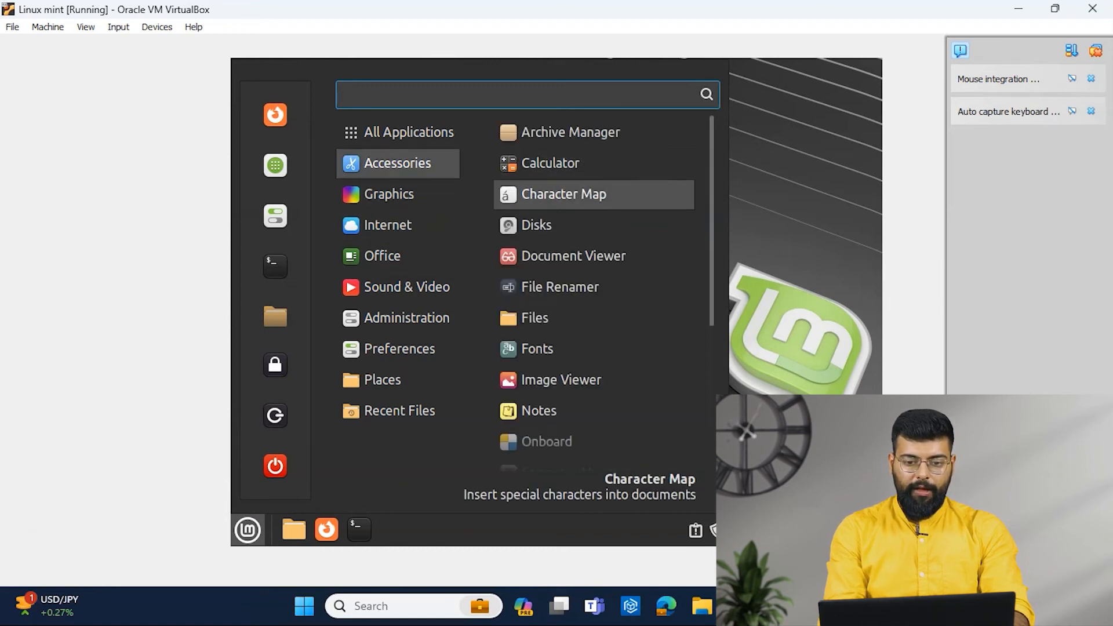
{"action": "mouse_move", "coordinate": [550, 162]}
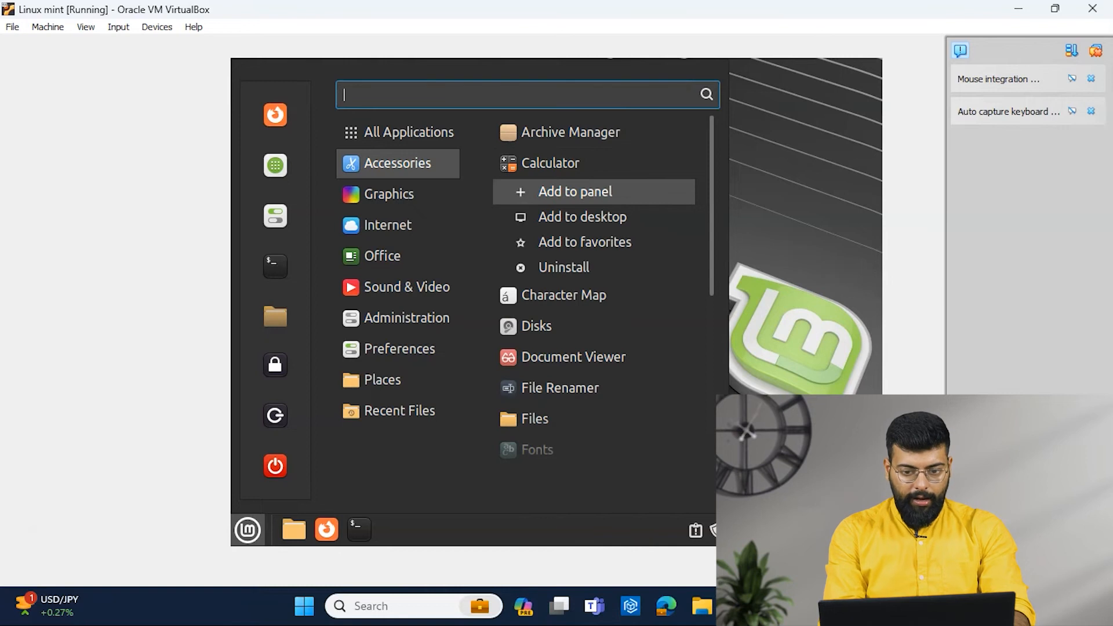
{"action": "left_click", "coordinate": [575, 191]}
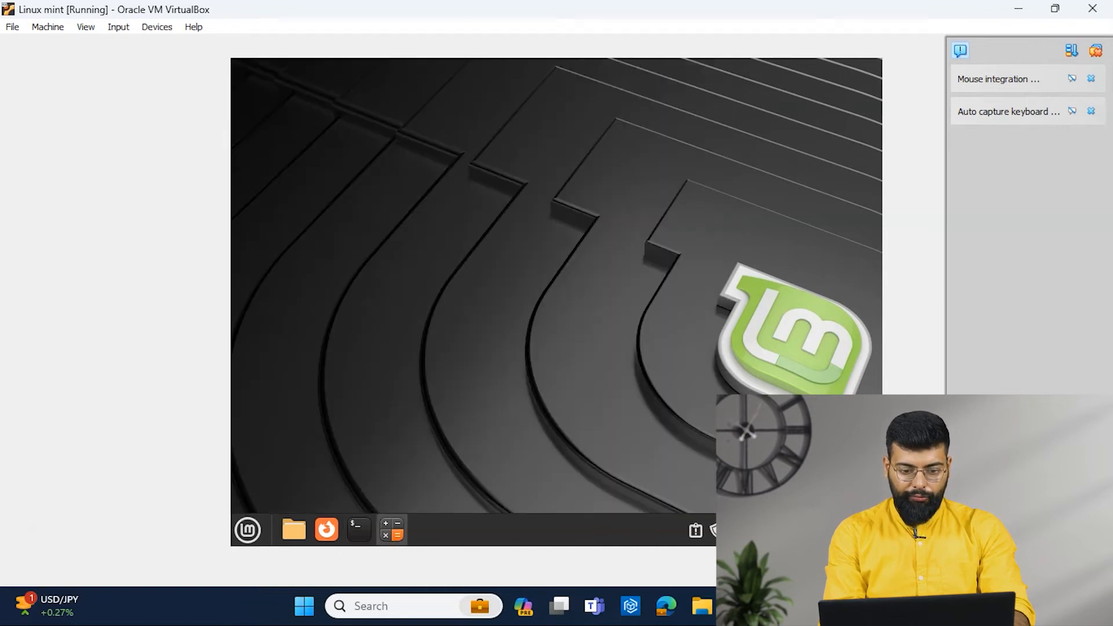
{"action": "right_click", "coordinate": [390, 529]}
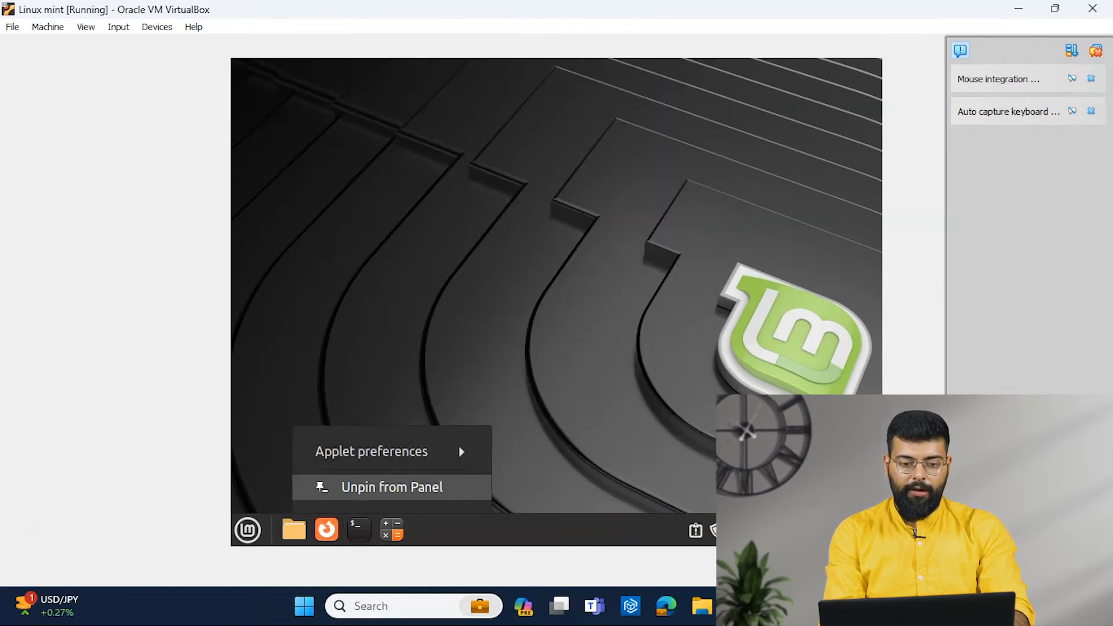
{"action": "left_click", "coordinate": [390, 487]}
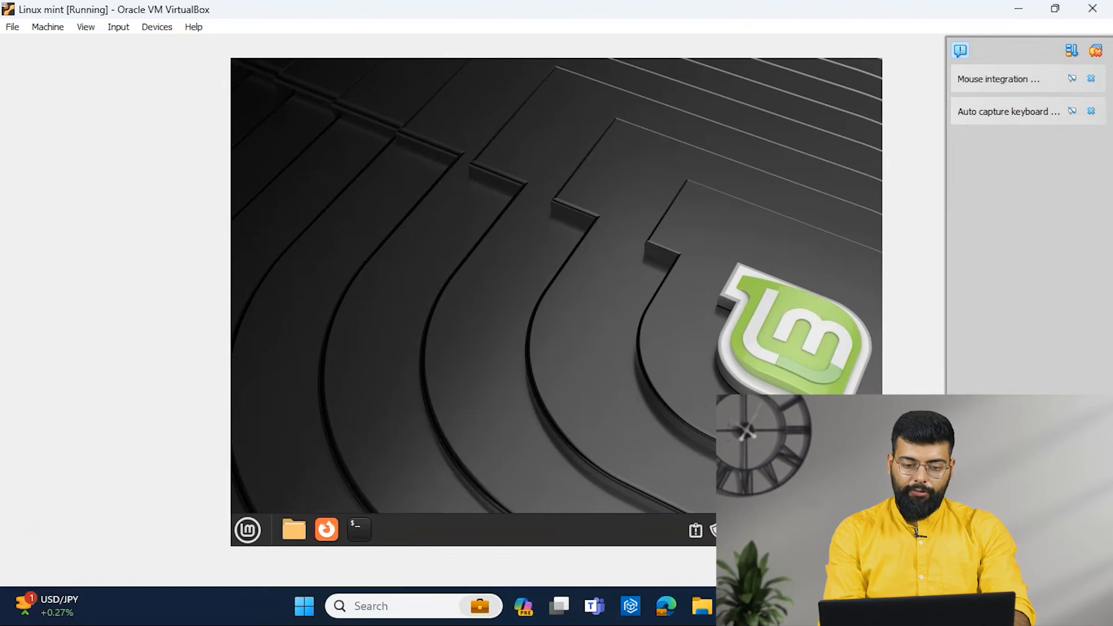
Add a Calculator shortcut to the desktop from the applications menu
{"action": "left_click", "coordinate": [246, 529]}
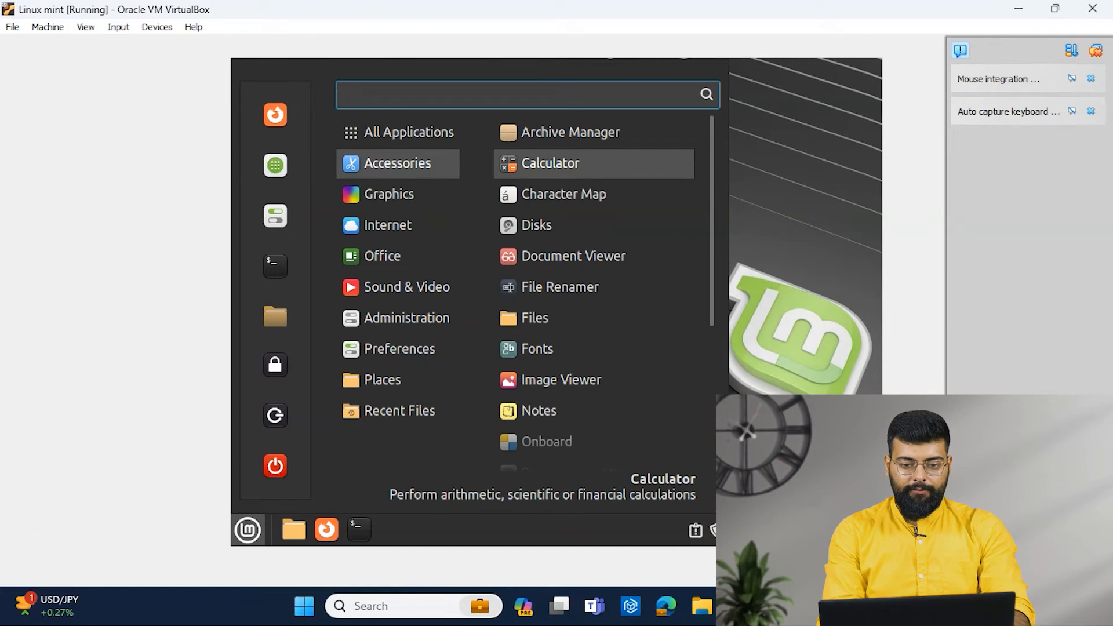
{"action": "right_click", "coordinate": [549, 162]}
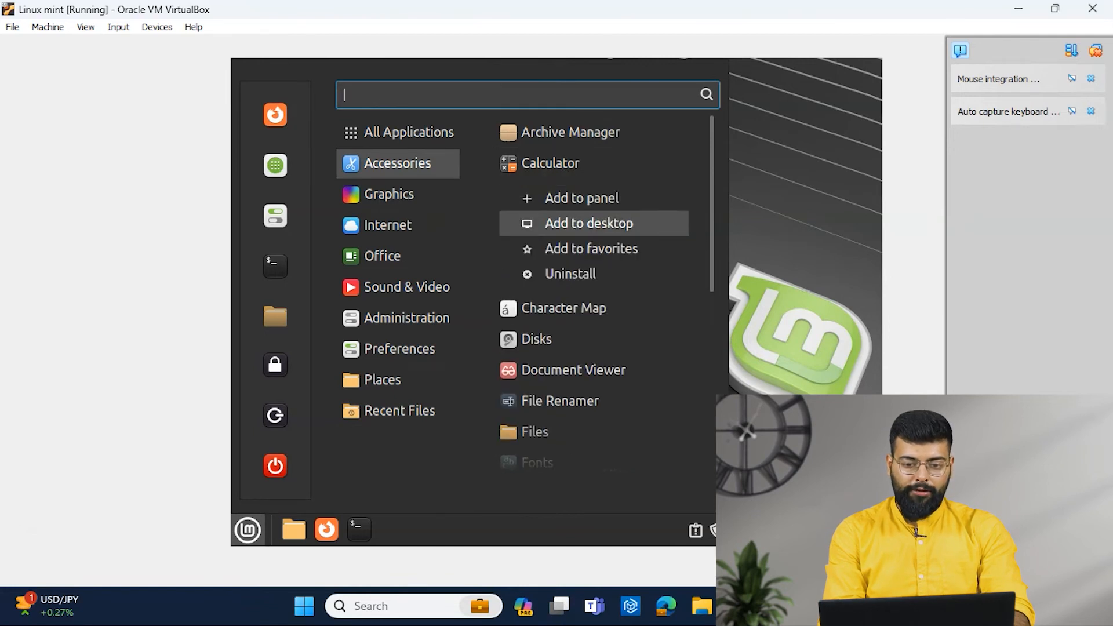
{"action": "left_click", "coordinate": [589, 222]}
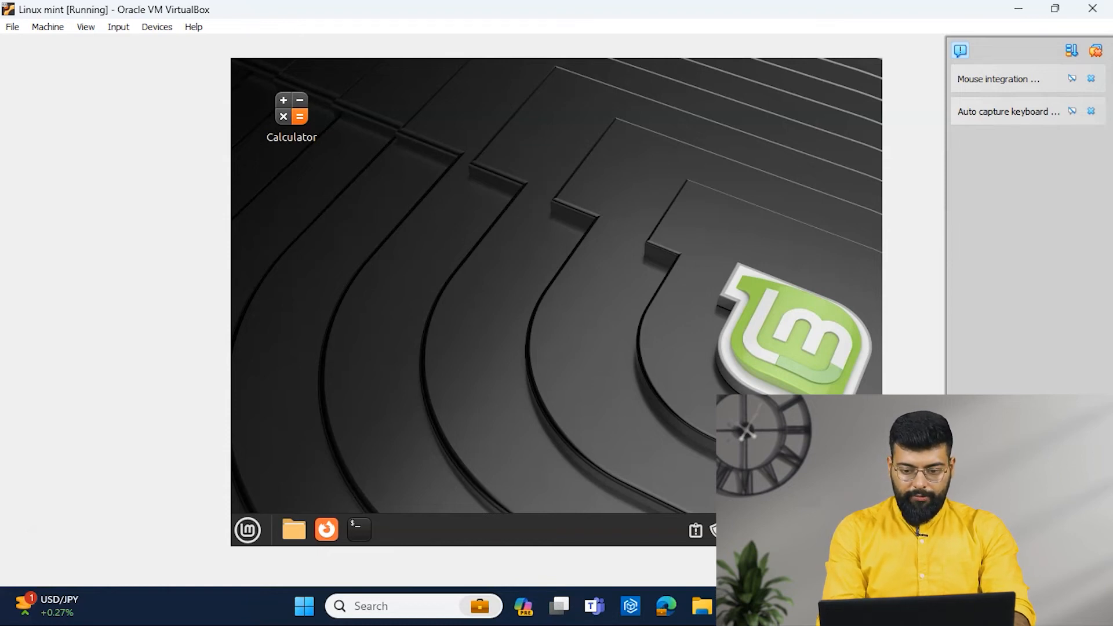
{"action": "left_click", "coordinate": [247, 529]}
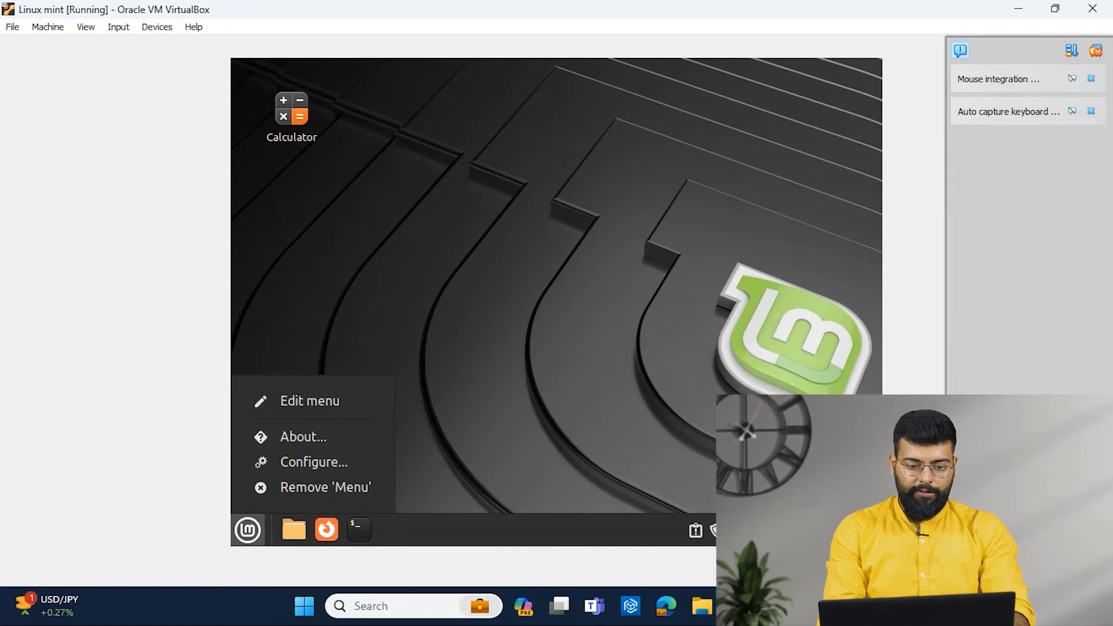
{"action": "mouse_move", "coordinate": [313, 462]}
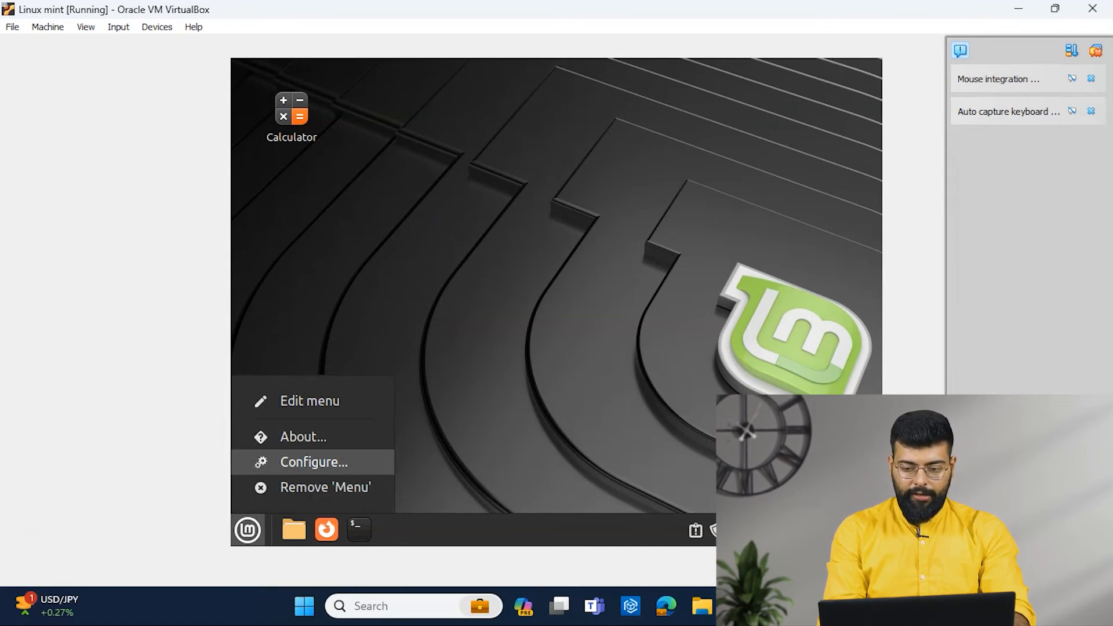
In the Menu applet's Configure window, raise the icon size from 32 to 34 px and close it
{"action": "left_click", "coordinate": [314, 463]}
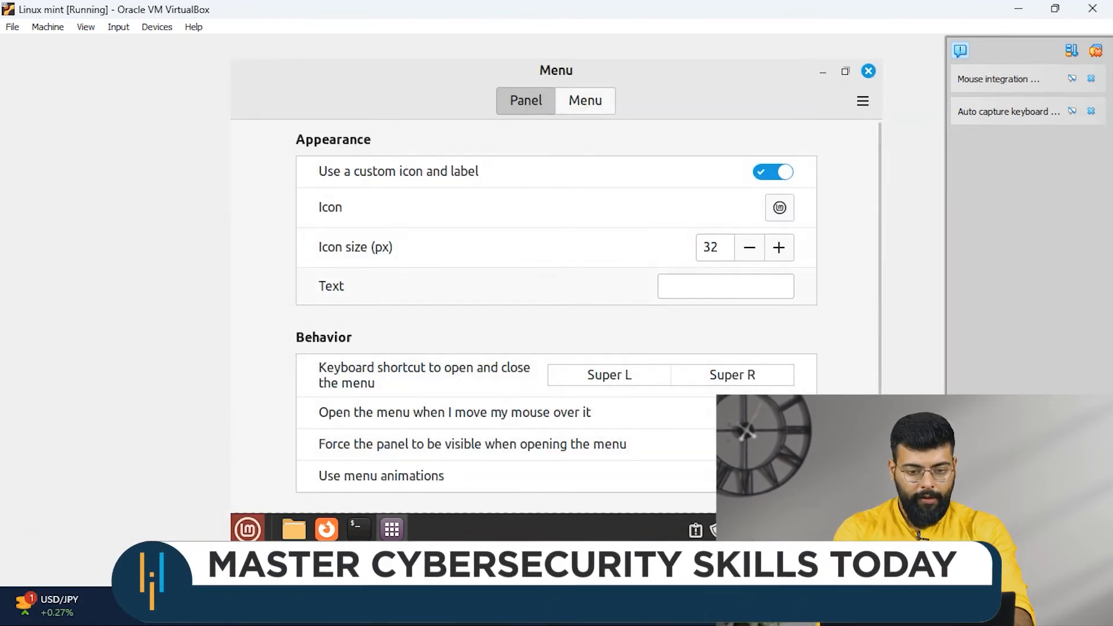
{"action": "left_click", "coordinate": [777, 247]}
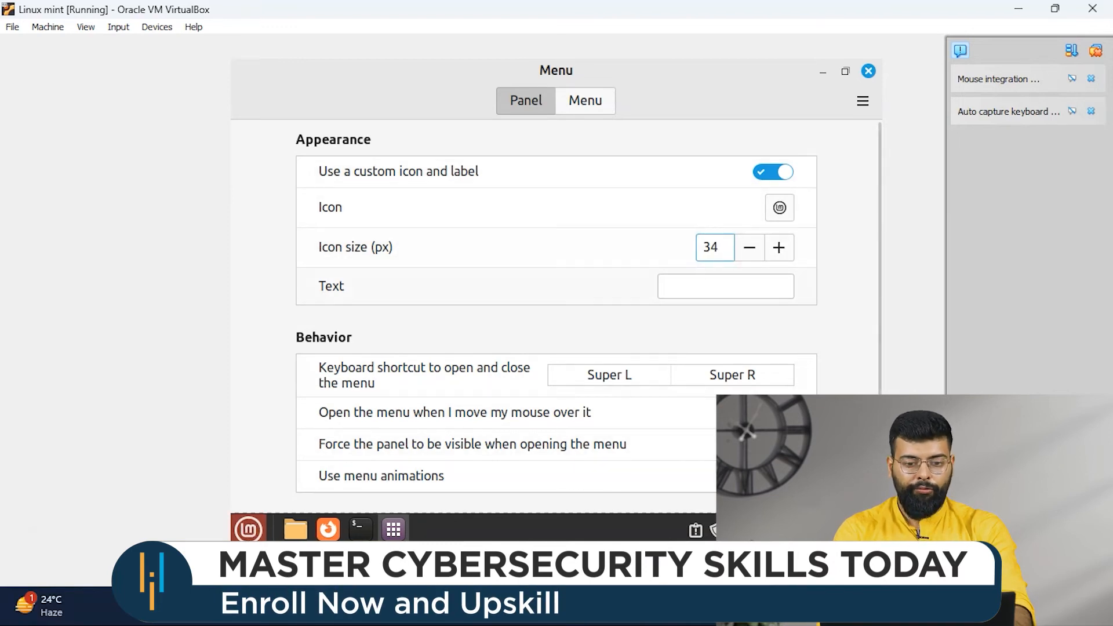
{"action": "left_click", "coordinate": [724, 285]}
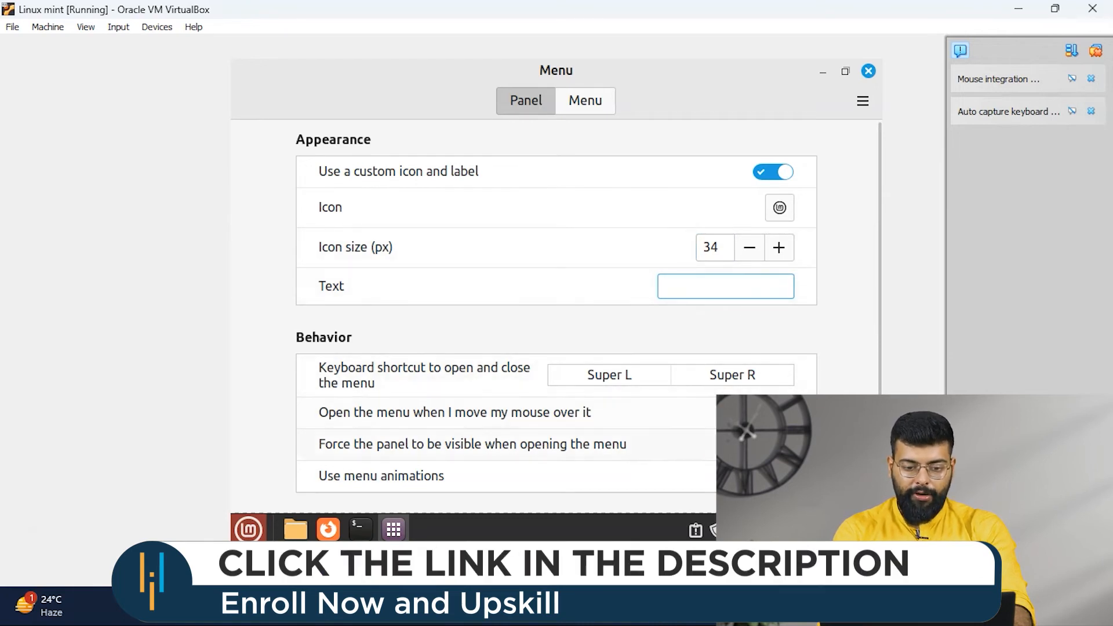
{"action": "left_click", "coordinate": [725, 286]}
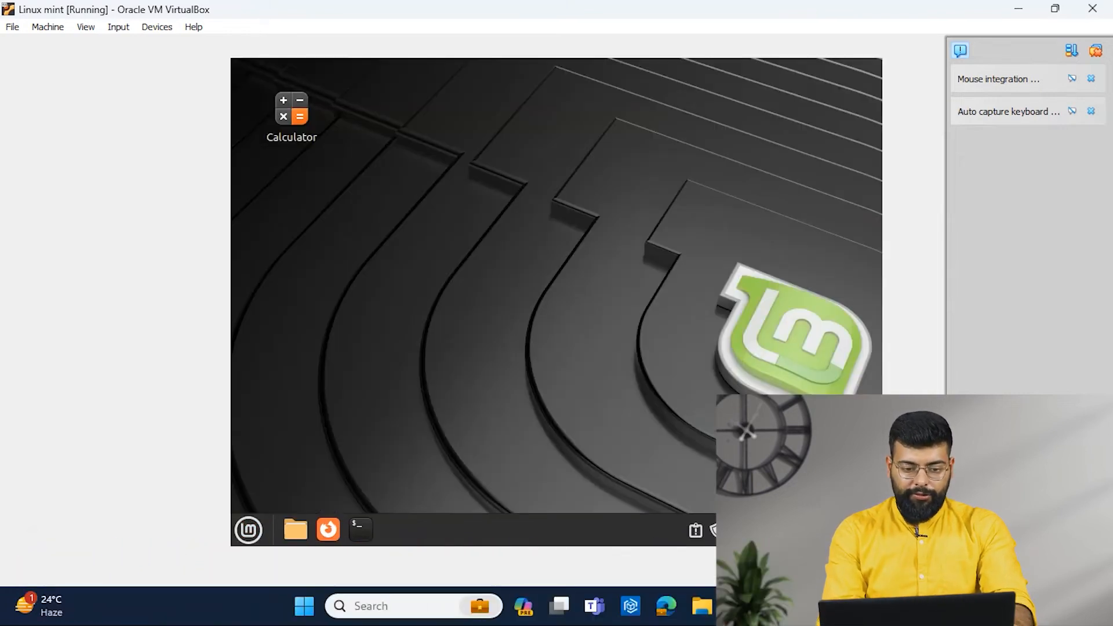
{"action": "mouse_move", "coordinate": [248, 530]}
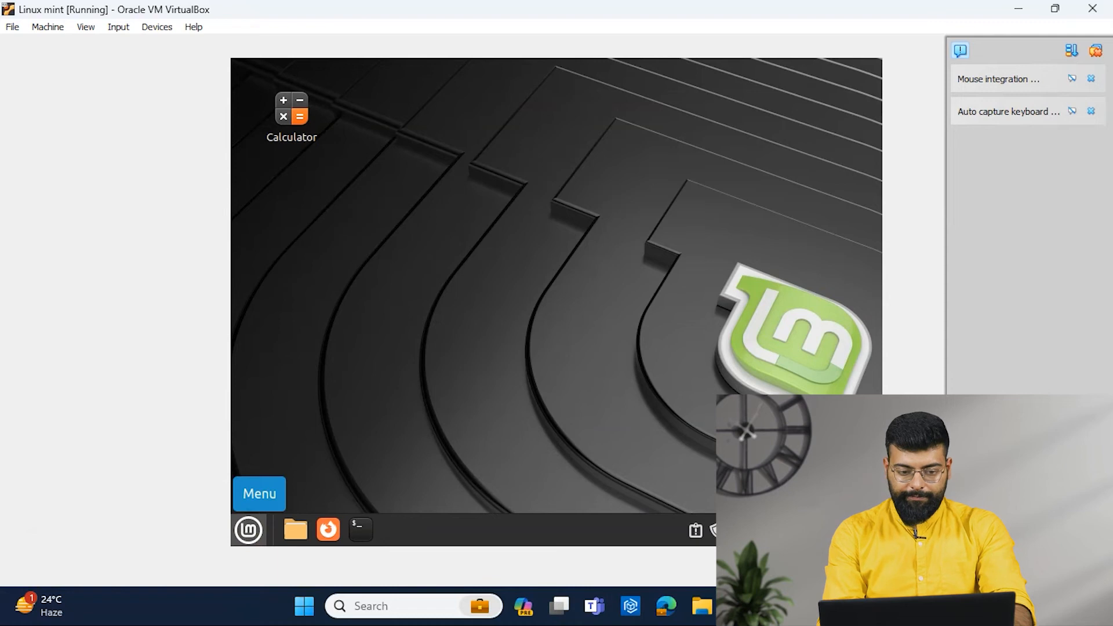
Launch Timeshift from Administration, authenticate with the password, and see the empty snapshot list
{"action": "left_click", "coordinate": [259, 494]}
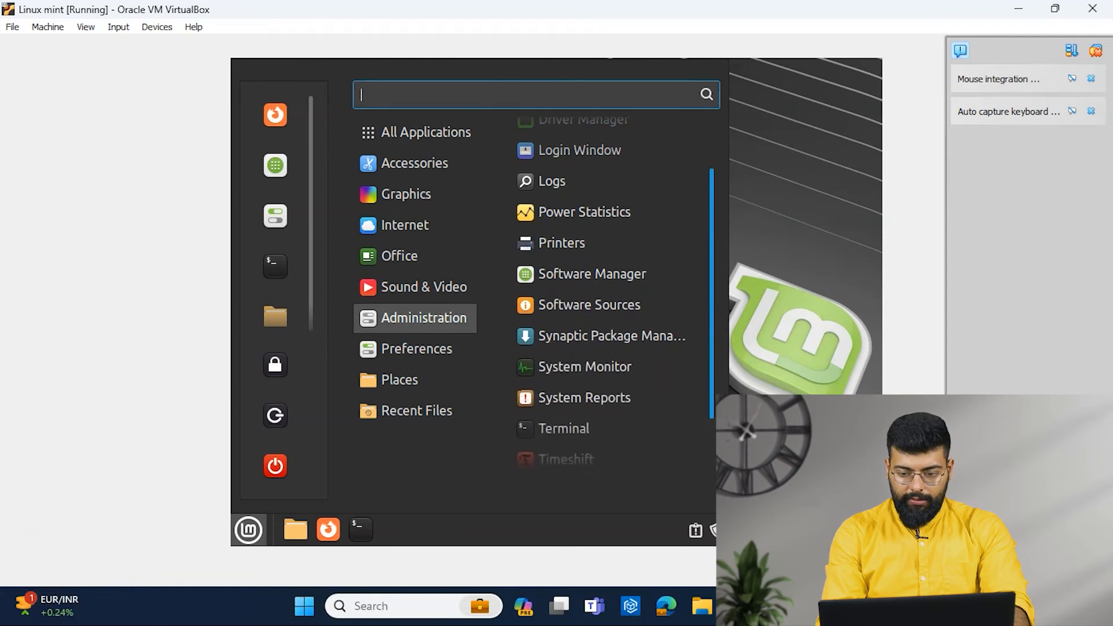
{"action": "left_click", "coordinate": [565, 459]}
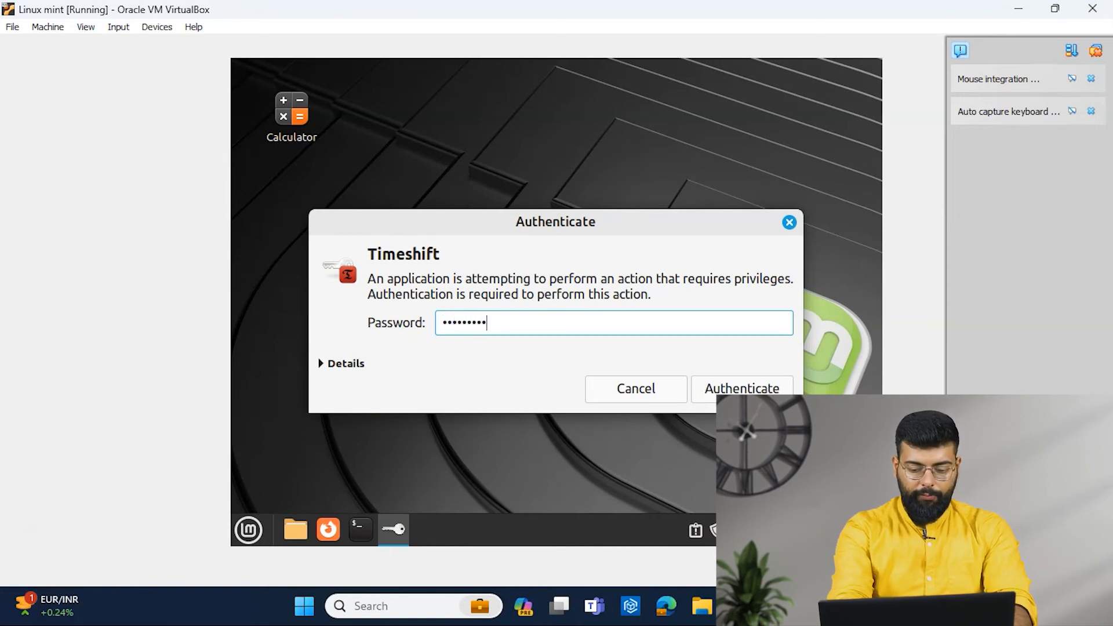
{"action": "left_click", "coordinate": [741, 388]}
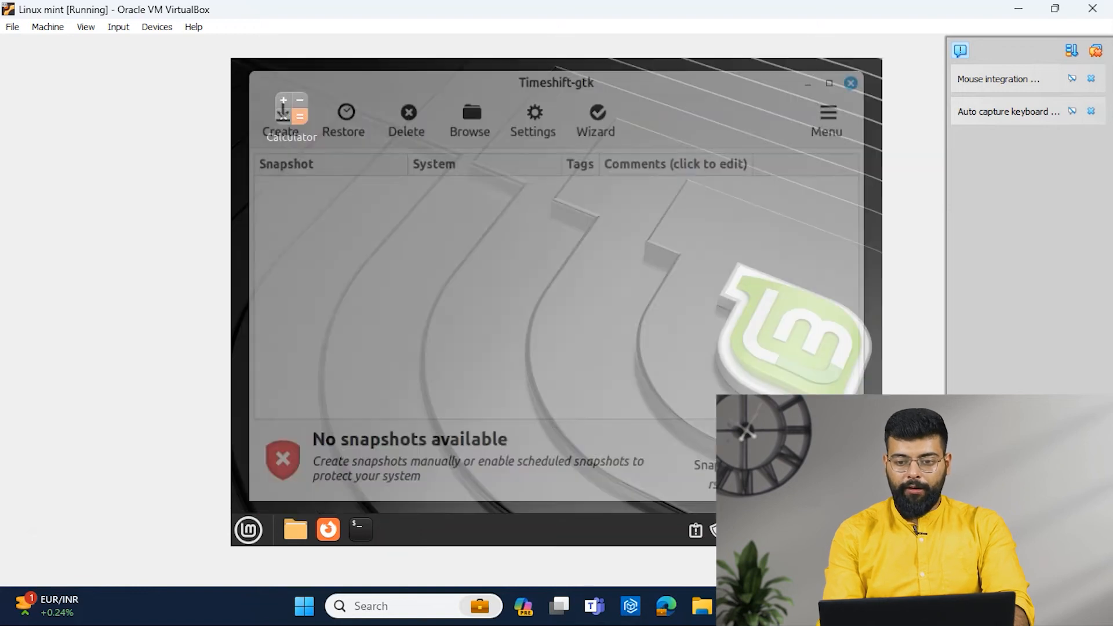
{"action": "left_click", "coordinate": [248, 529]}
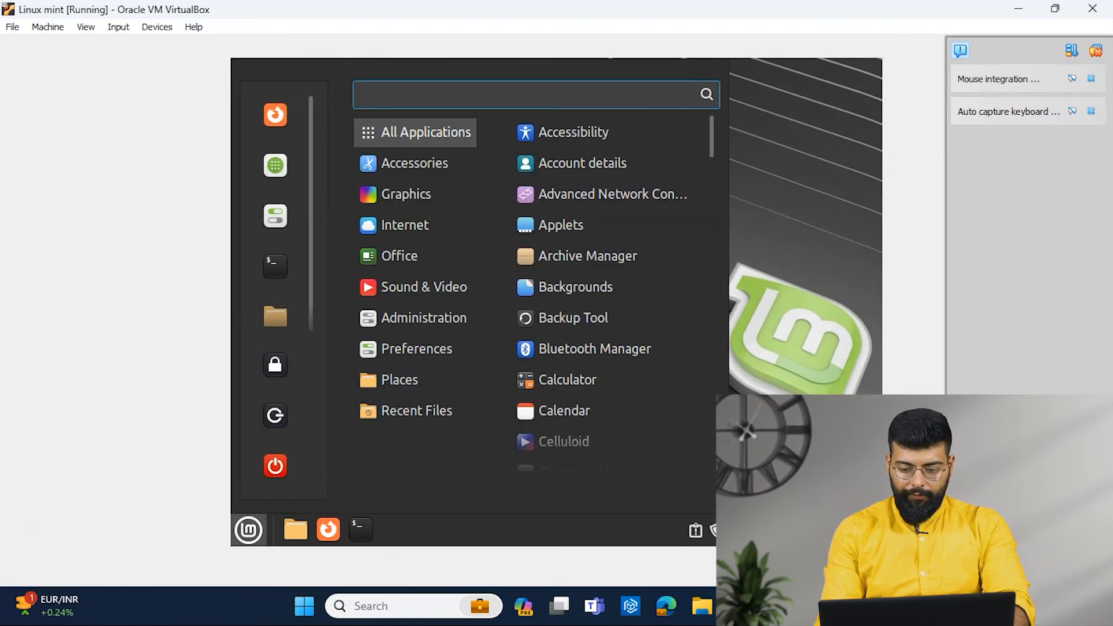